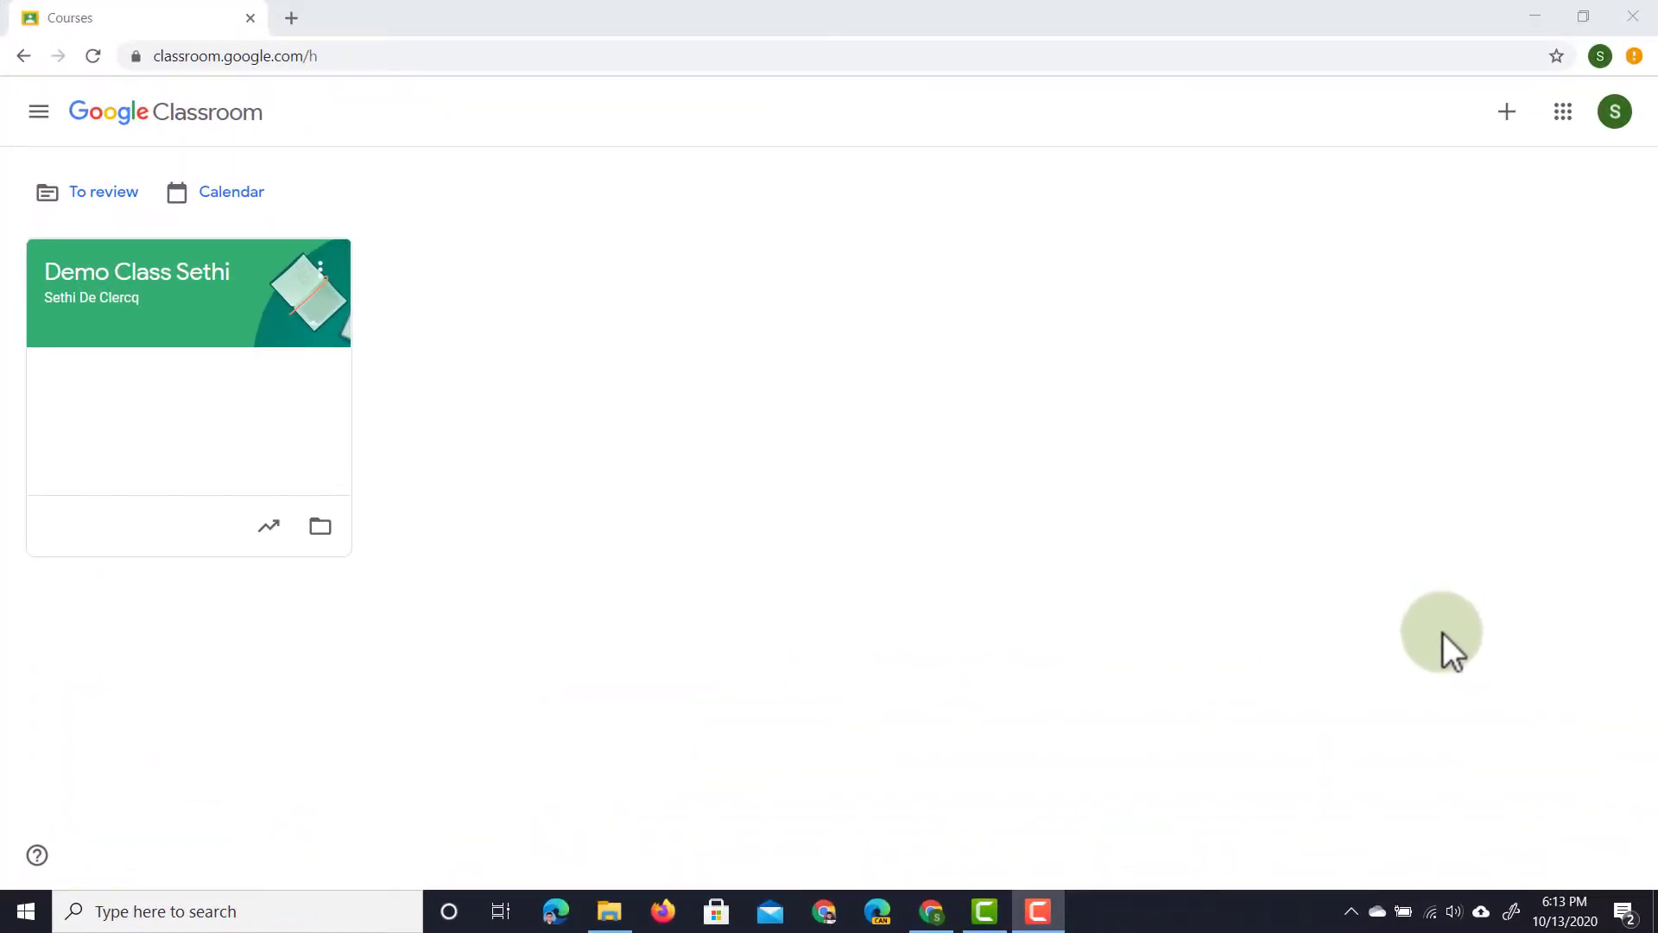
mouse_move(399, 358)
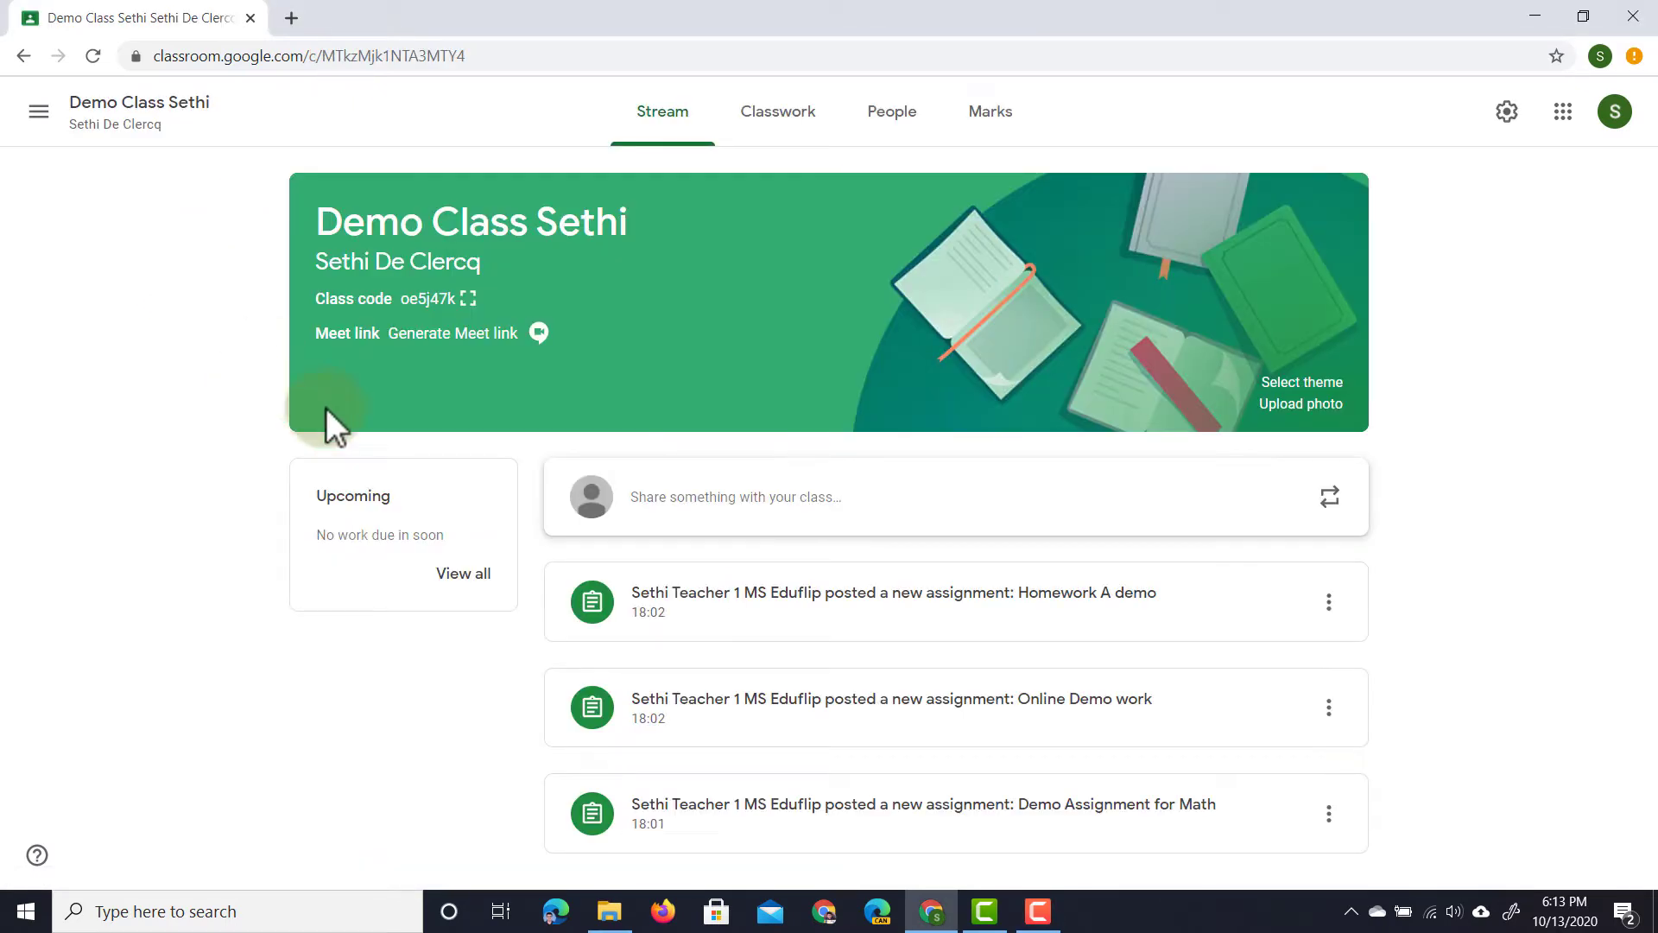
mouse_move(280, 398)
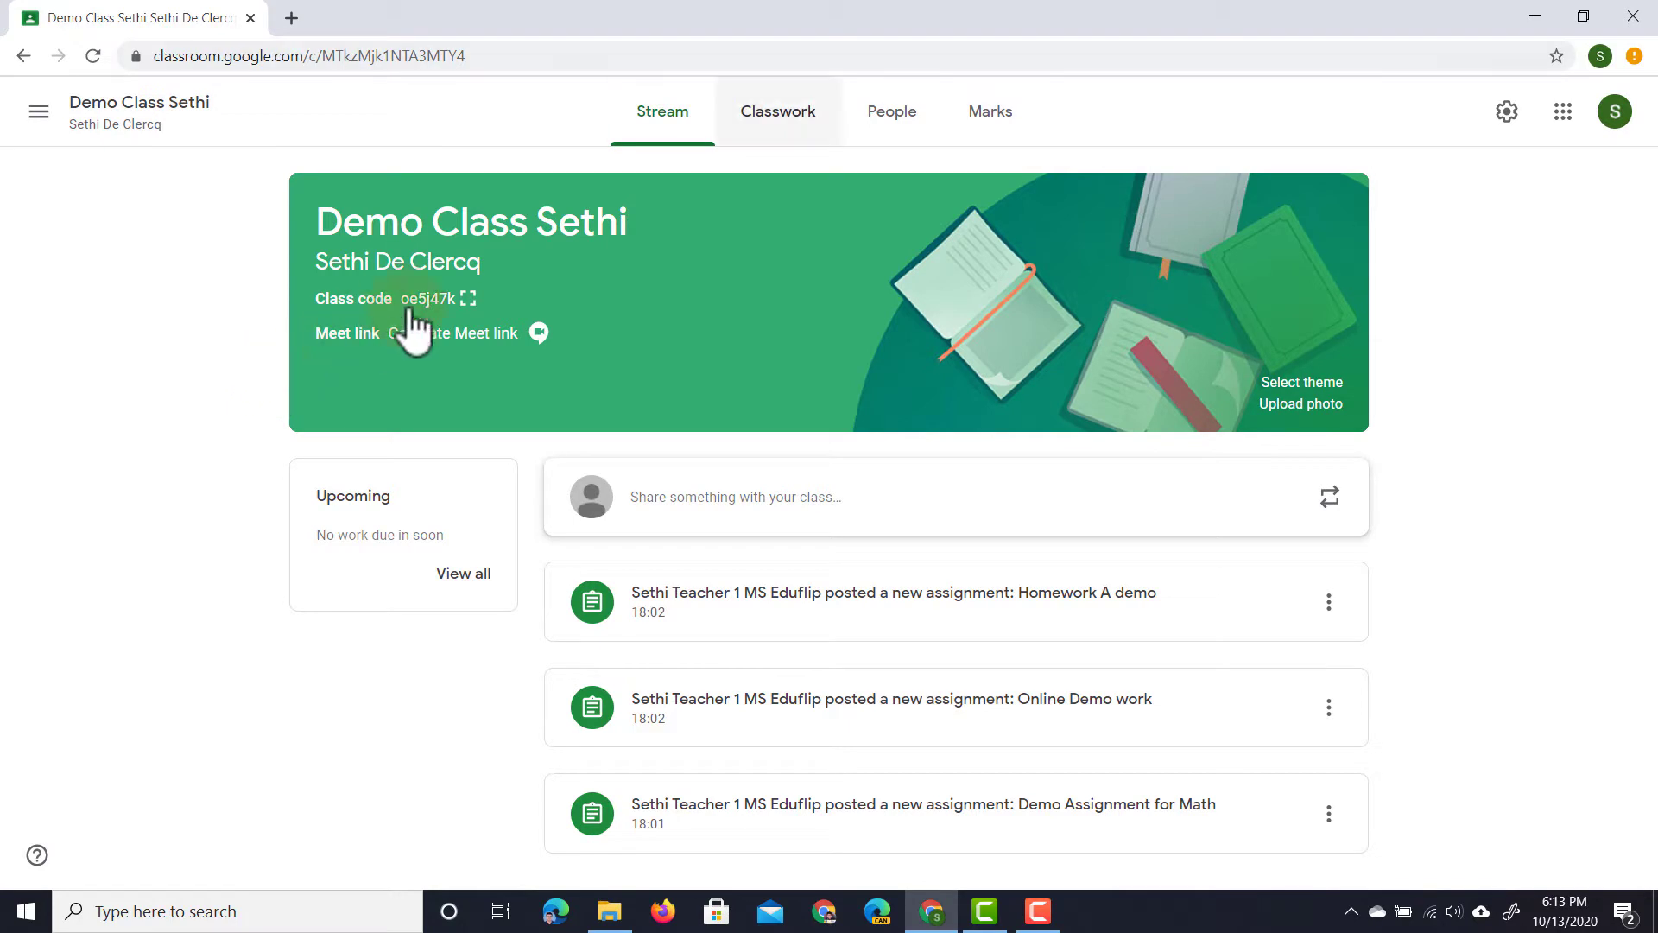
Show the classwork page listing Demo Class Sethi's posted assignments.
click(777, 110)
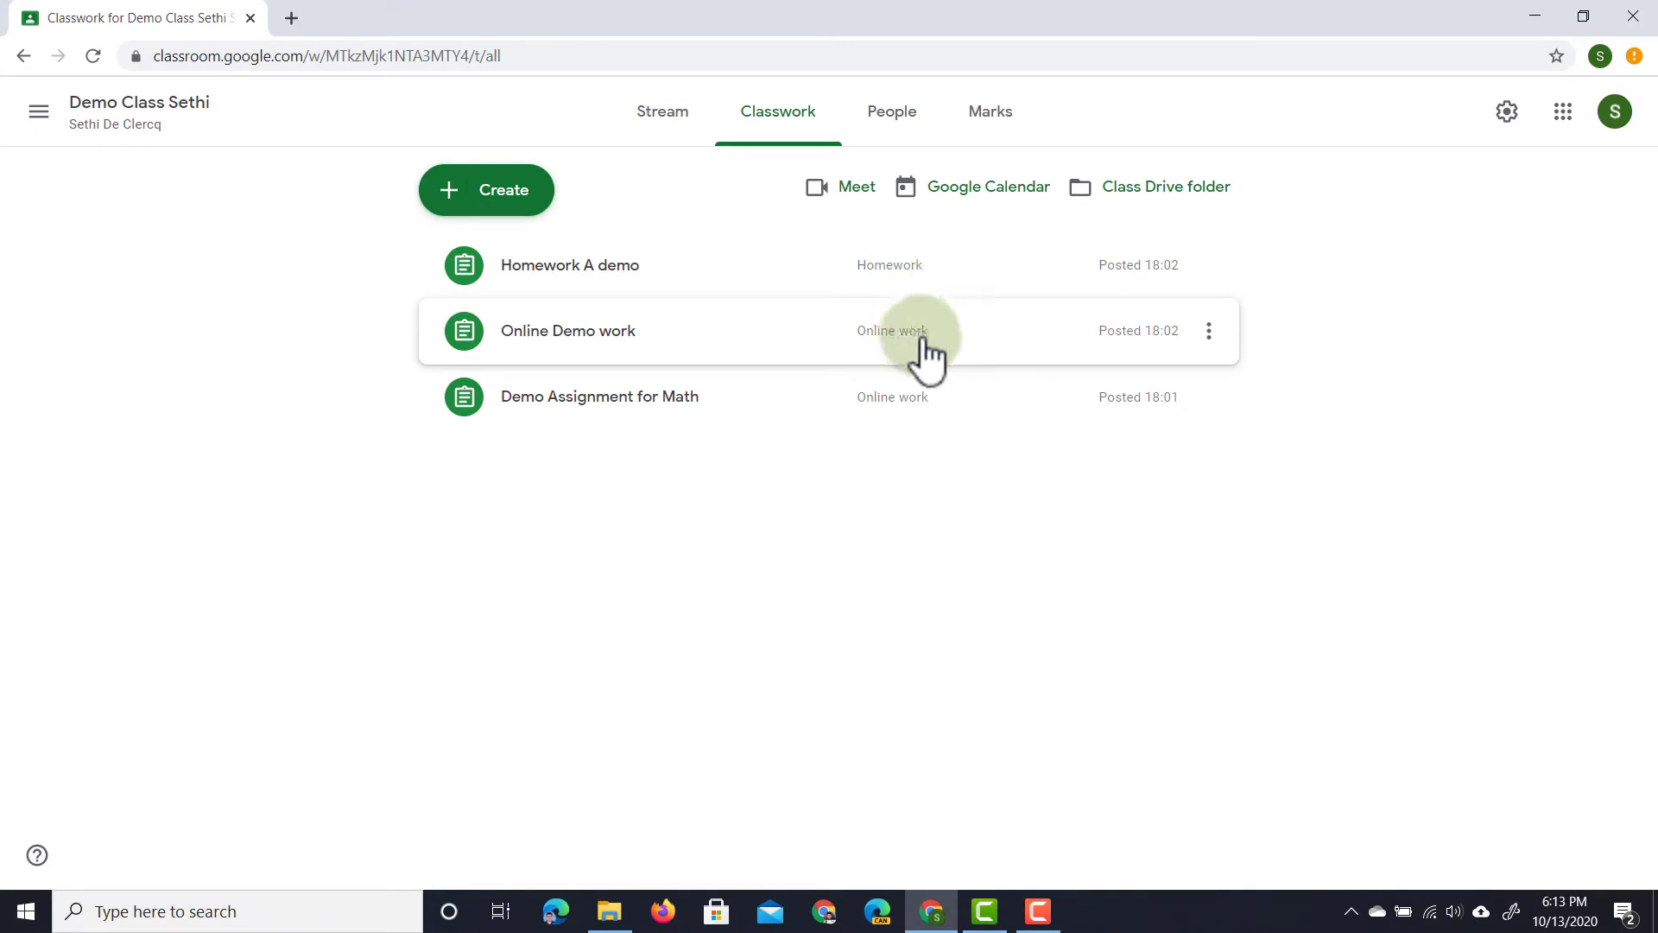
mouse_move(917, 423)
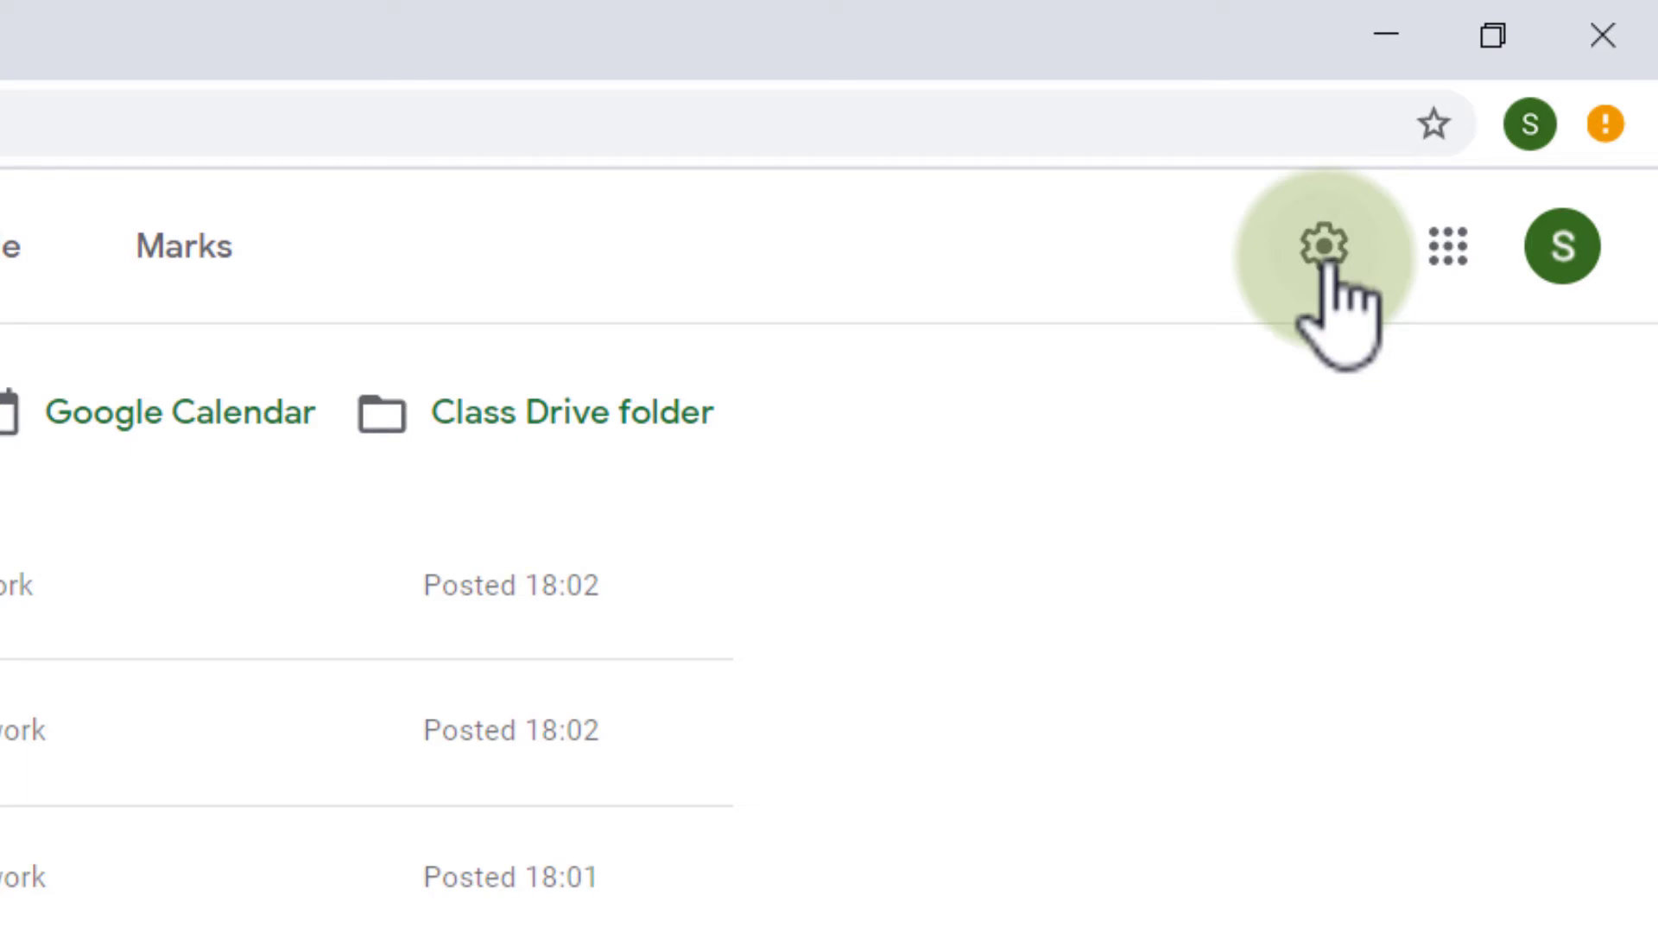
Bring the Marking section with Online work and Homework categories into view in class settings.
click(1325, 245)
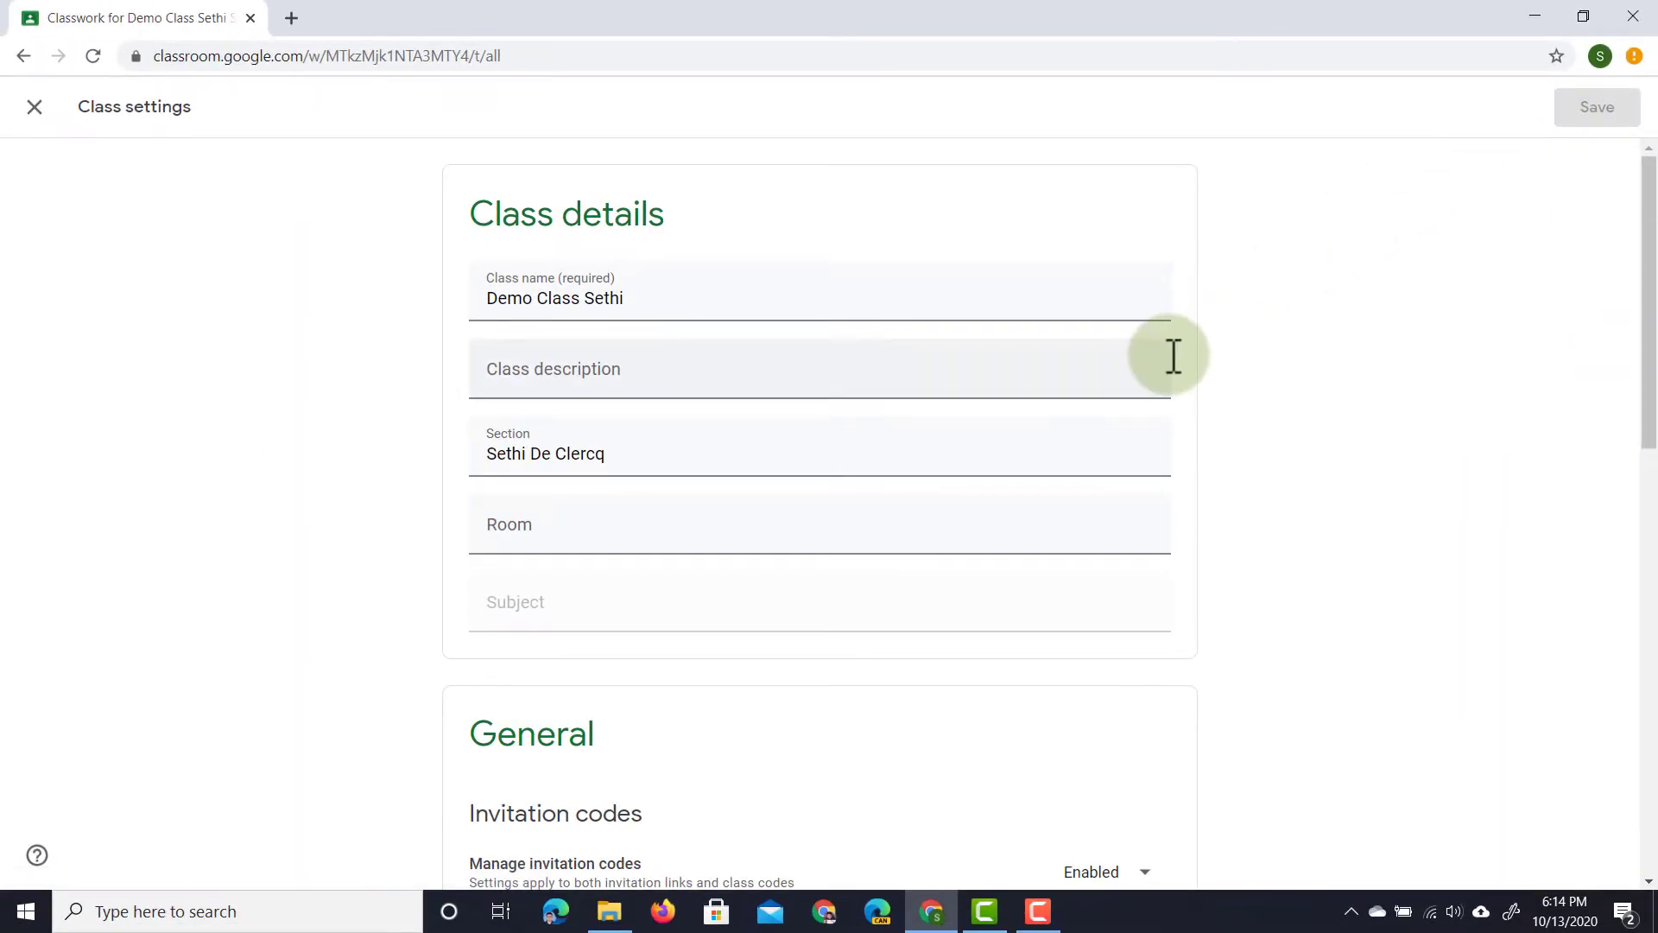
scroll(down, 3)
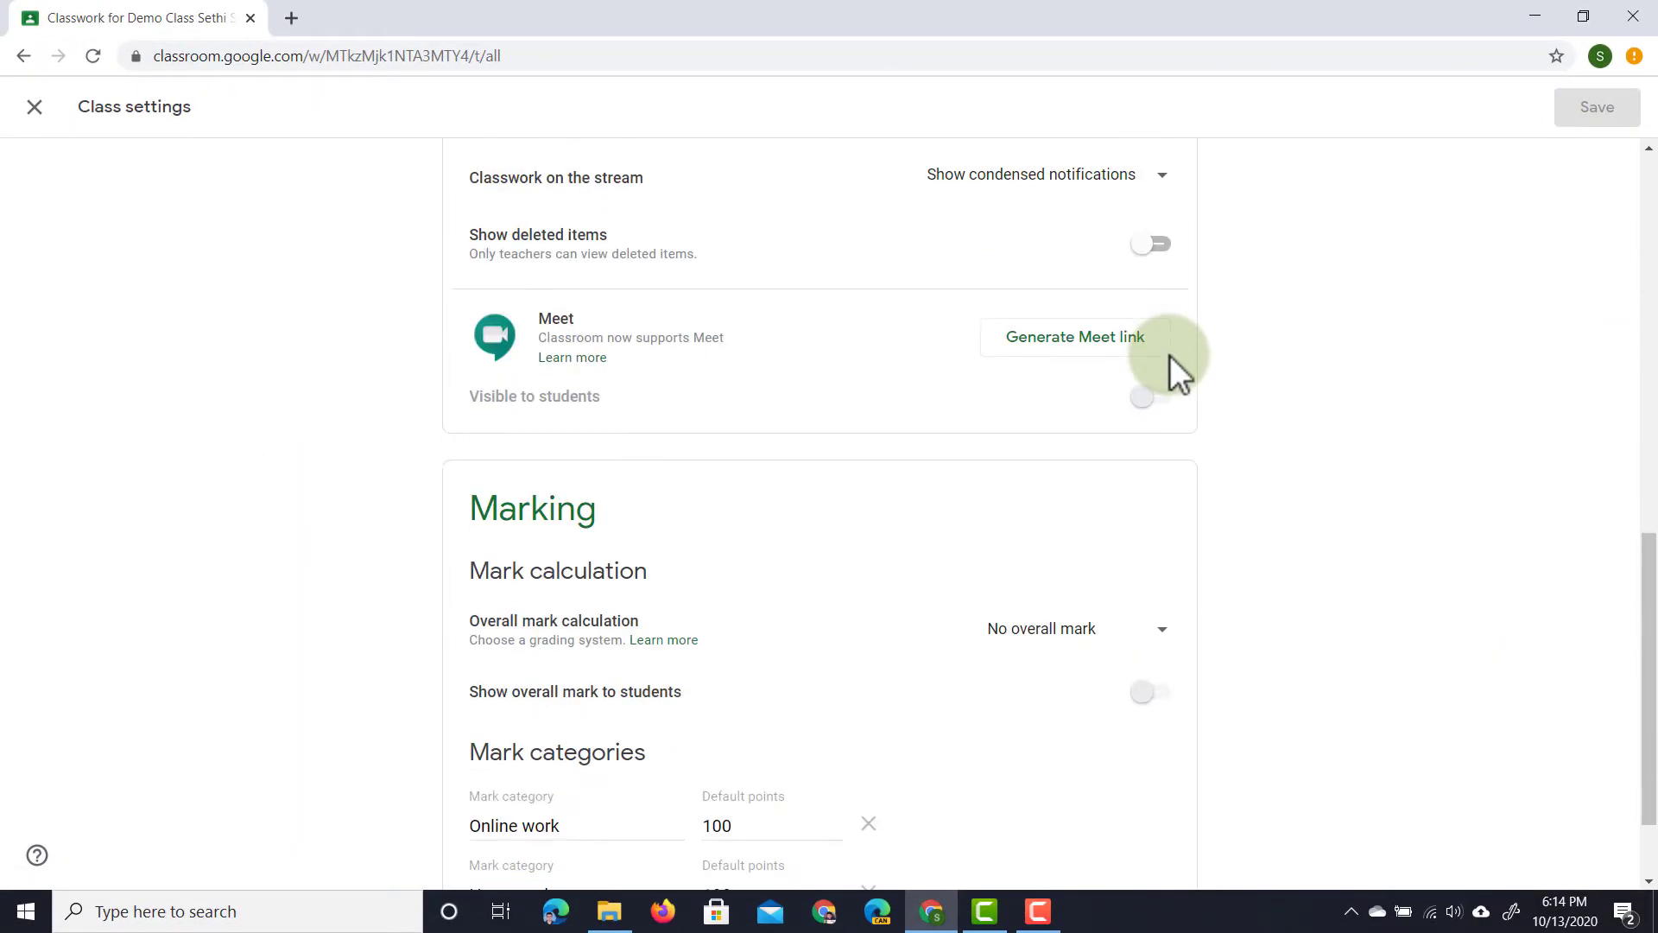
scroll(down, 3)
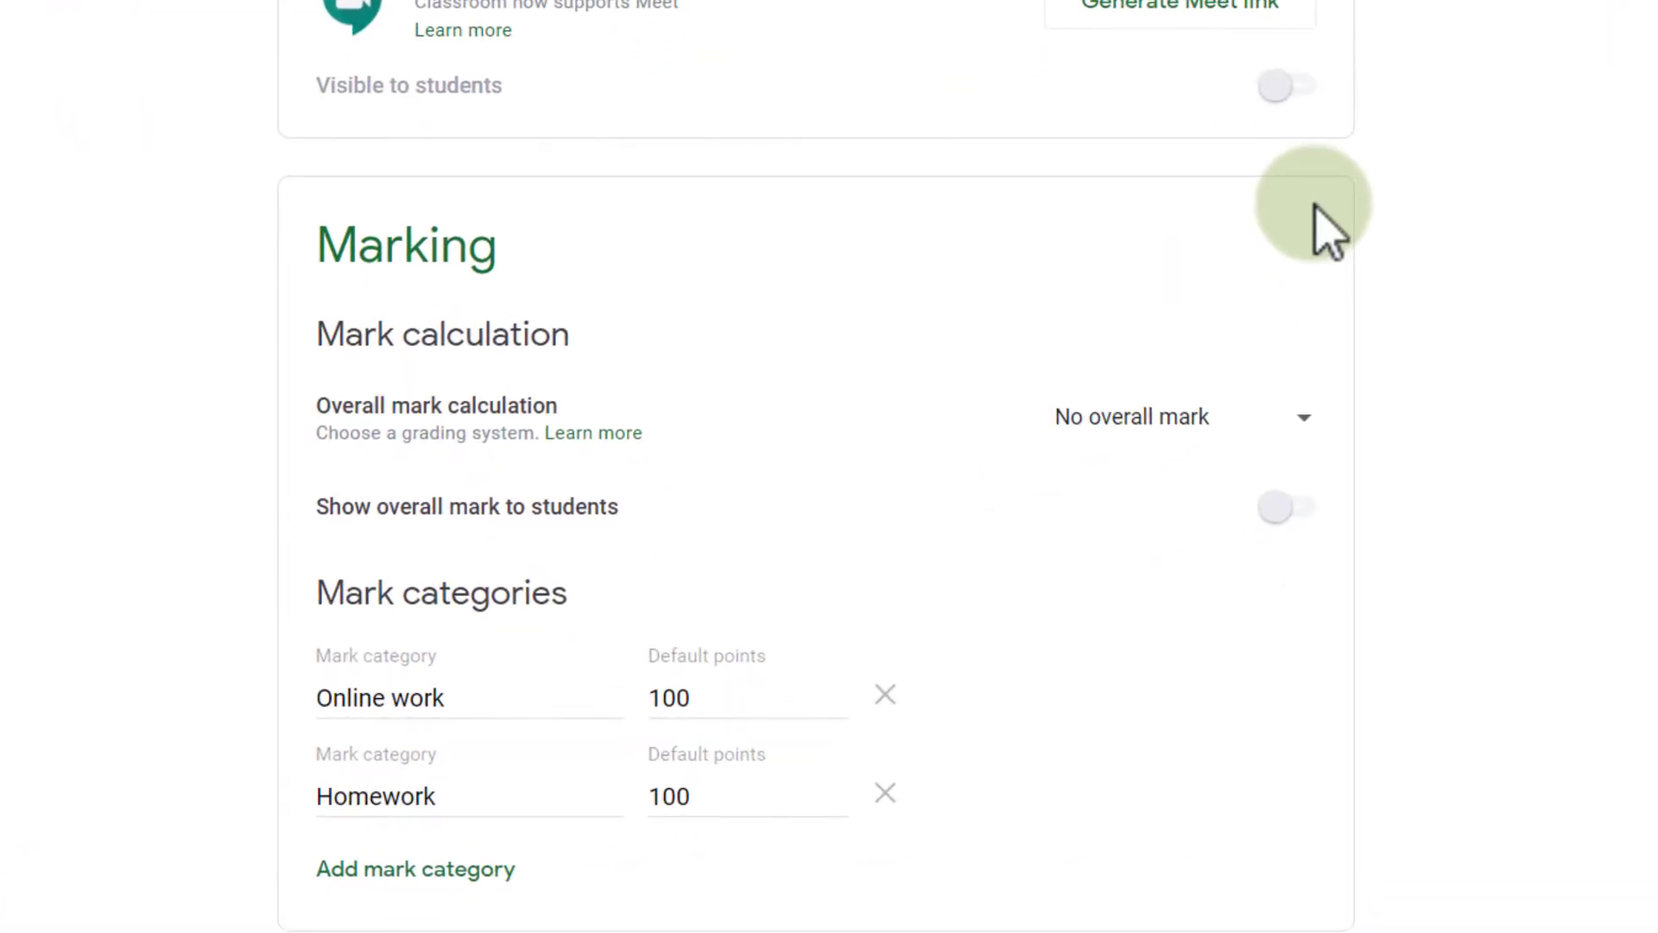
mouse_move(415, 868)
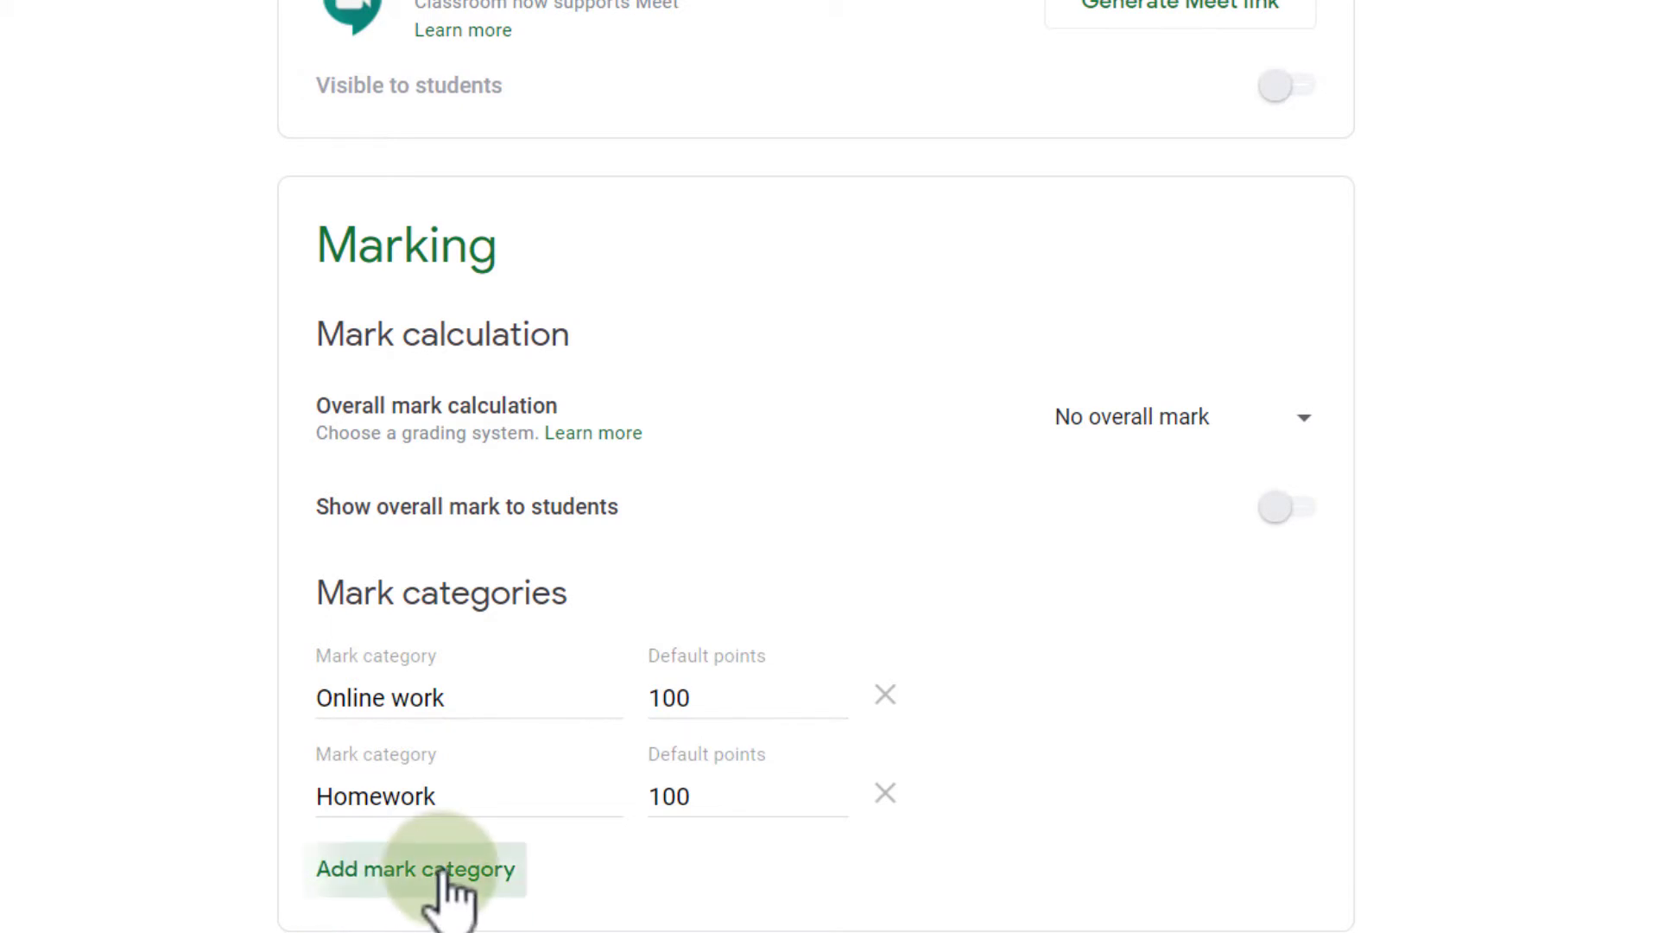
Add a Group work mark category with 50 default points and save the settings.
click(414, 869)
text(Group work)
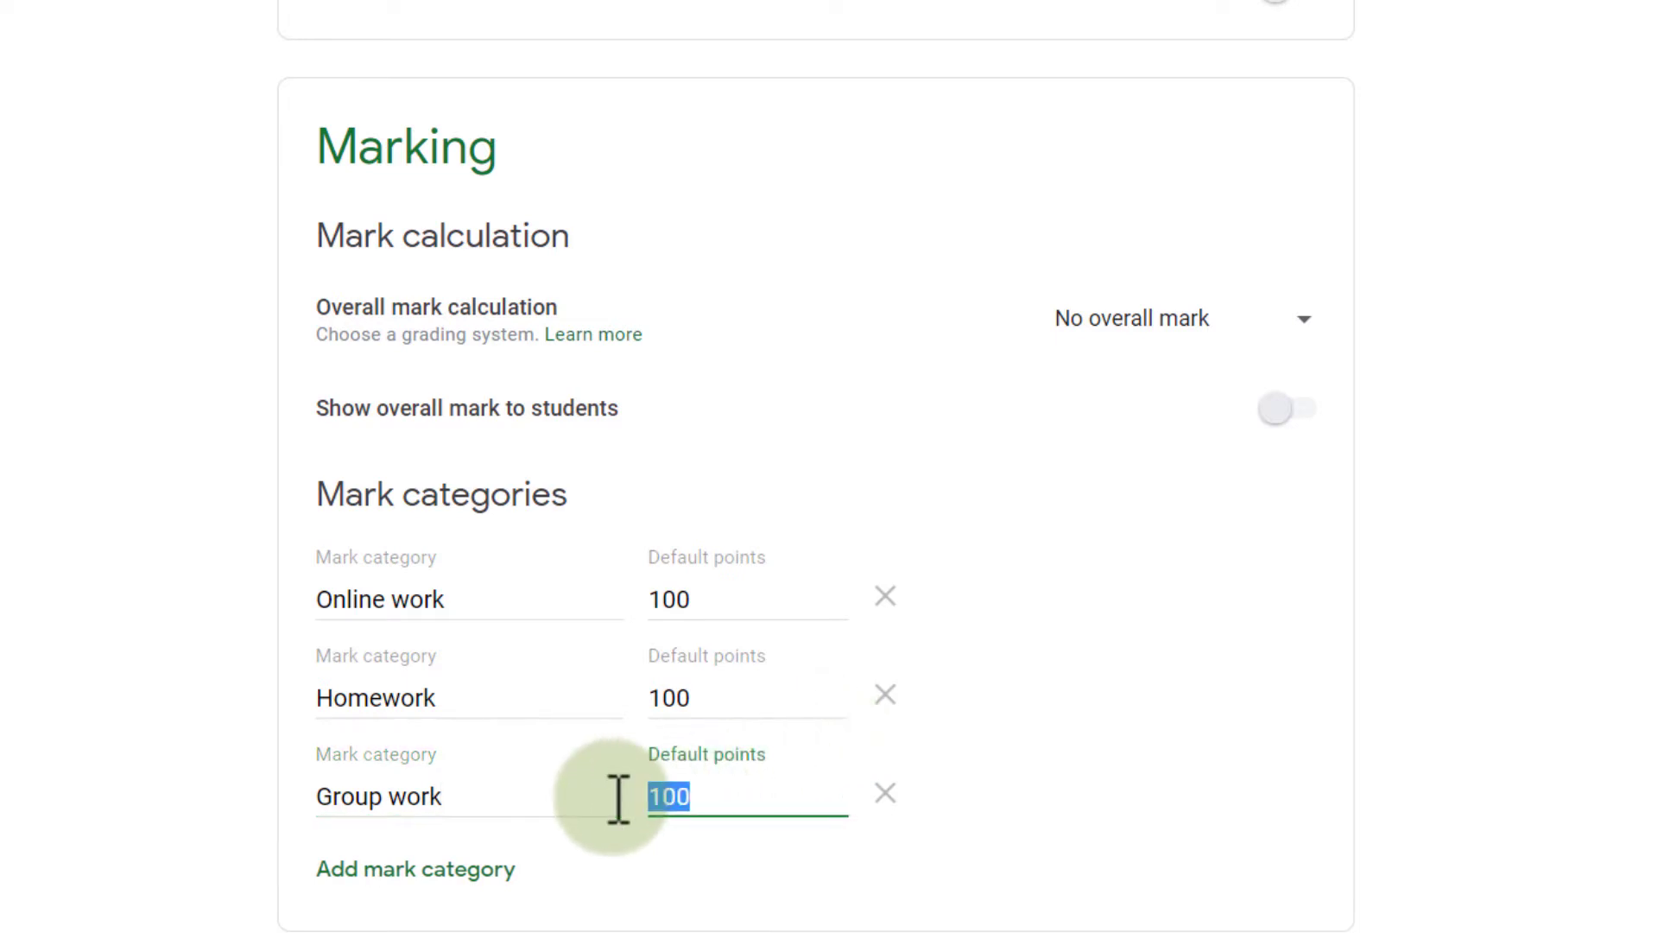
text(50)
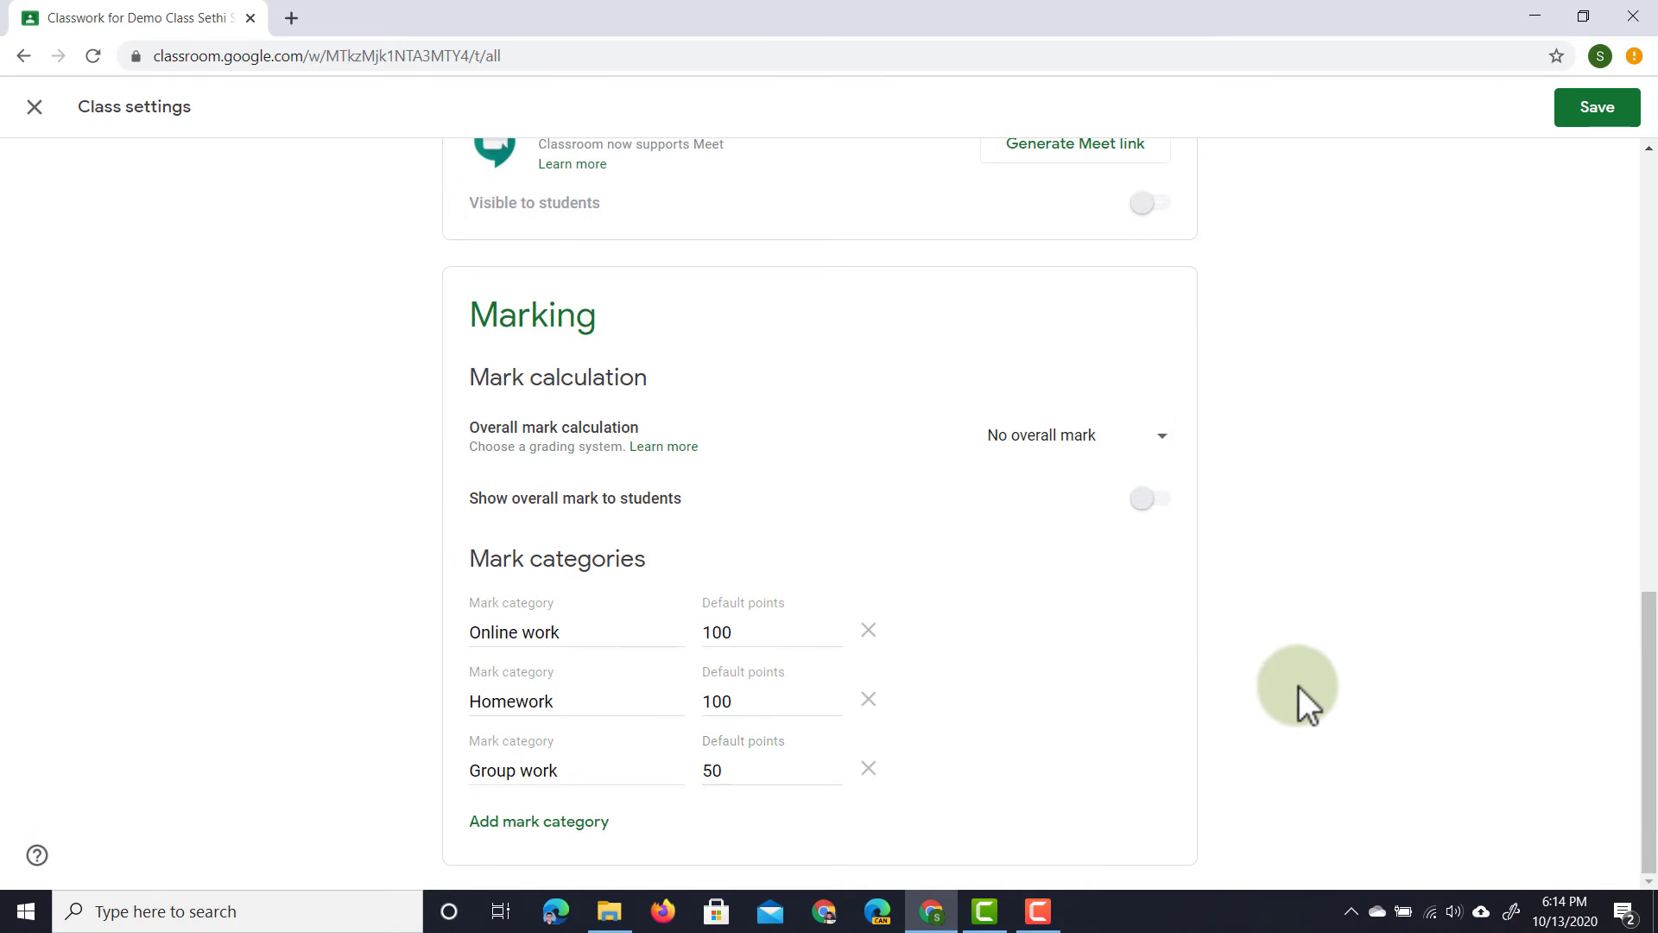
mouse_move(1596, 107)
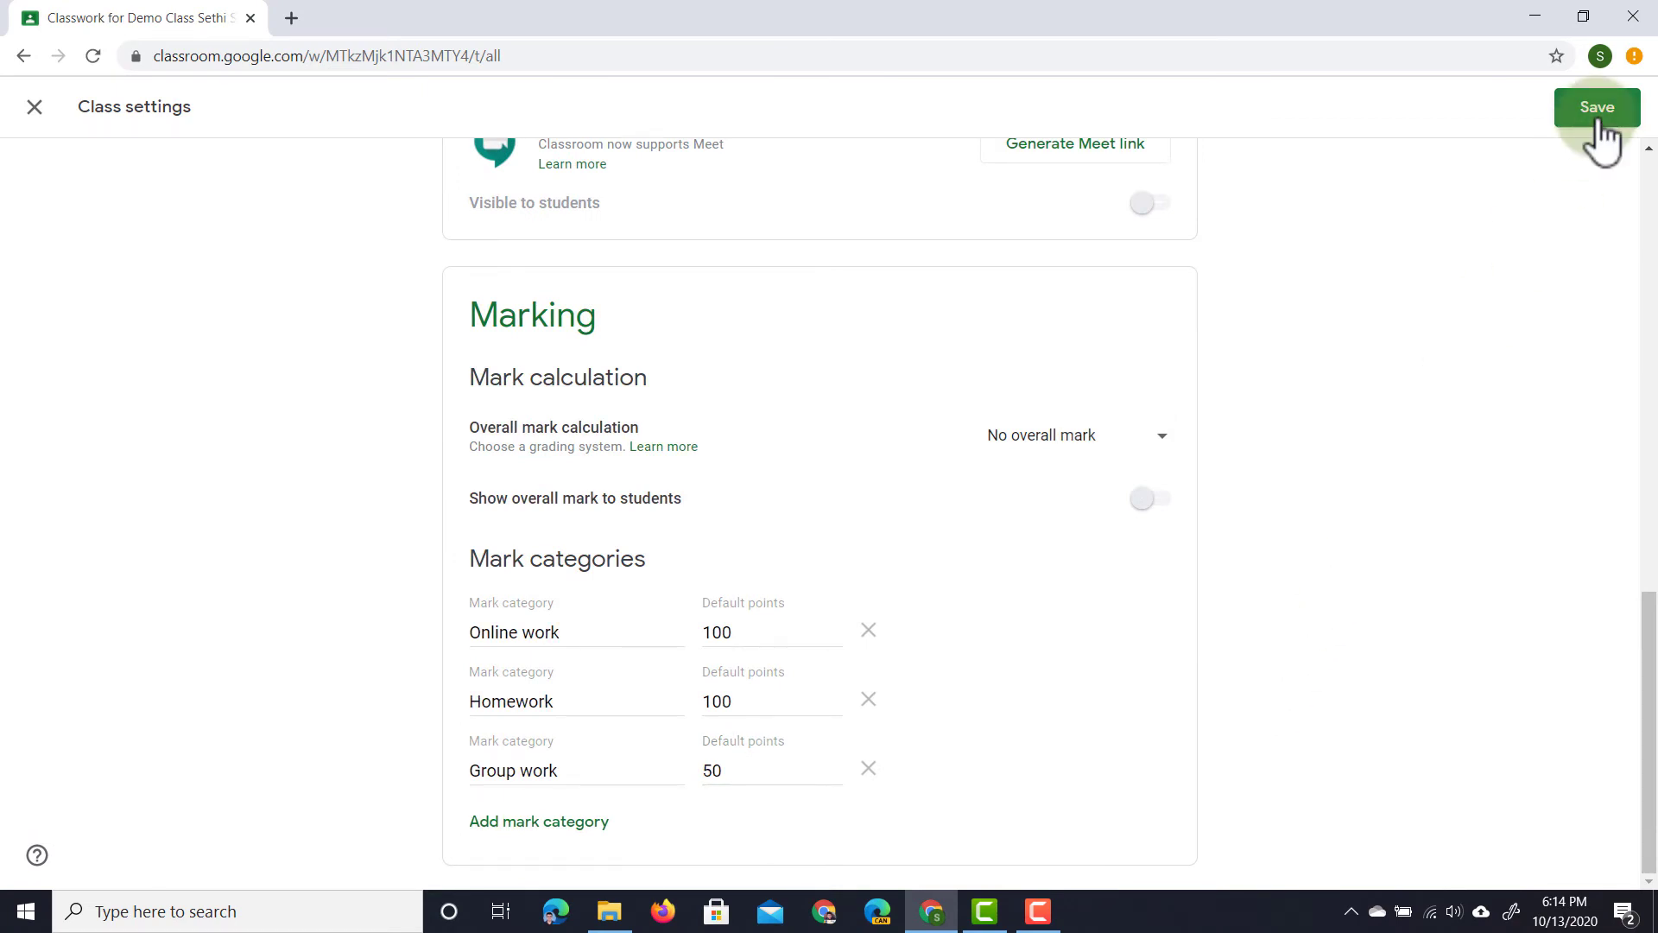
click(1596, 107)
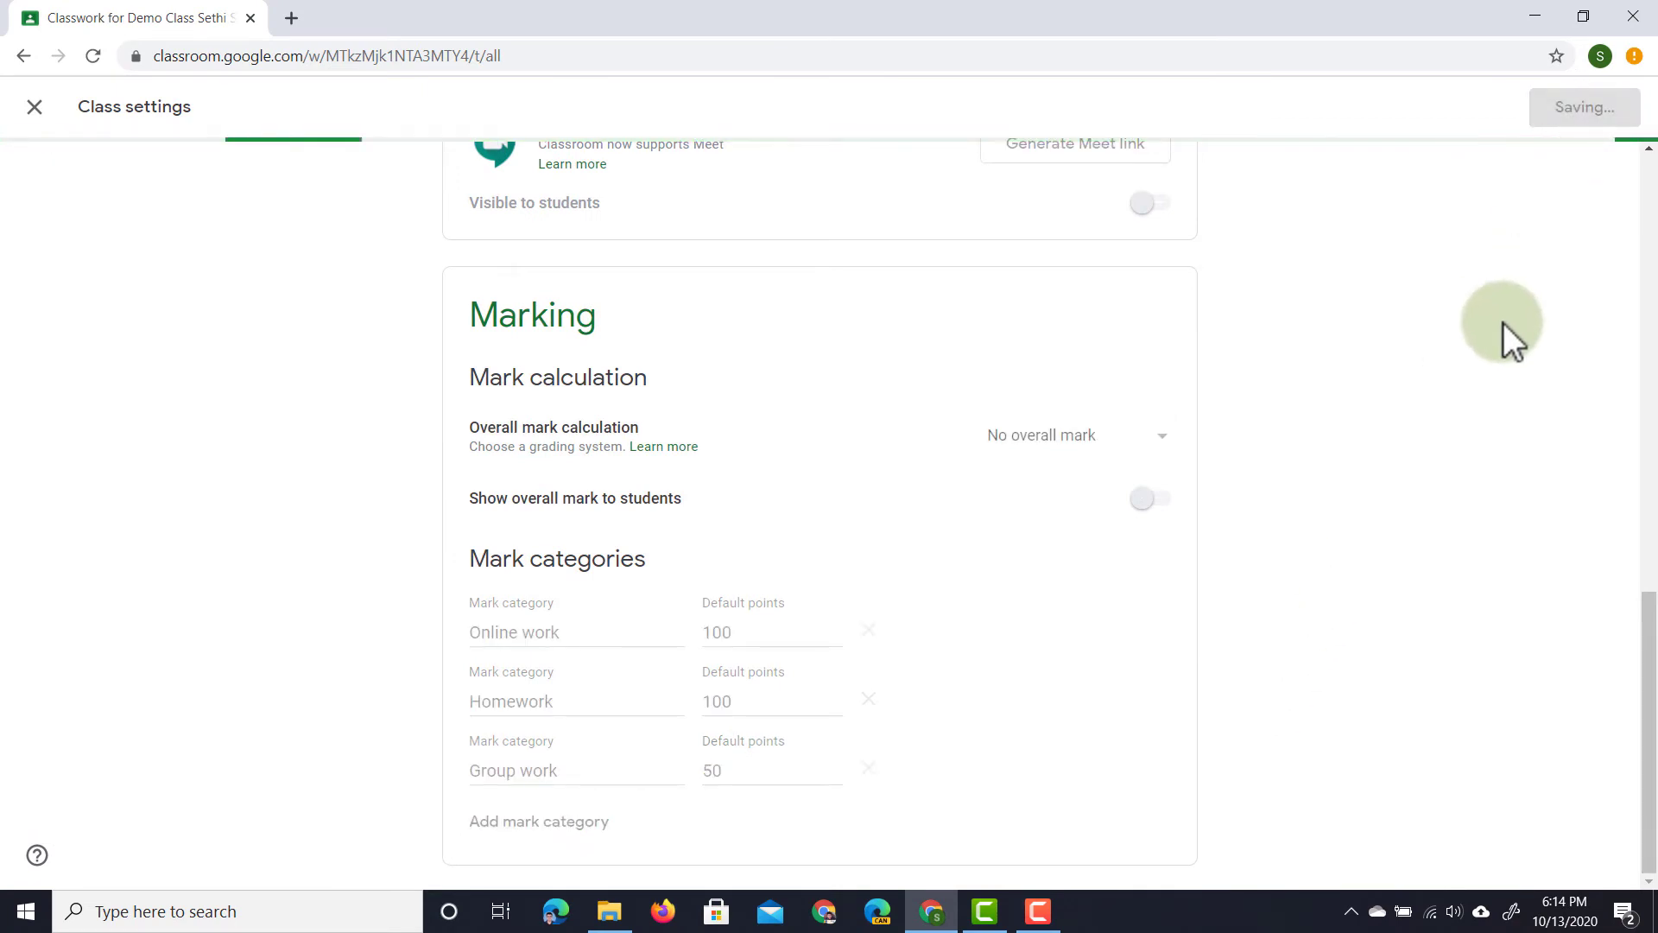
Return to the classwork page and bring up the Create menu.
click(34, 107)
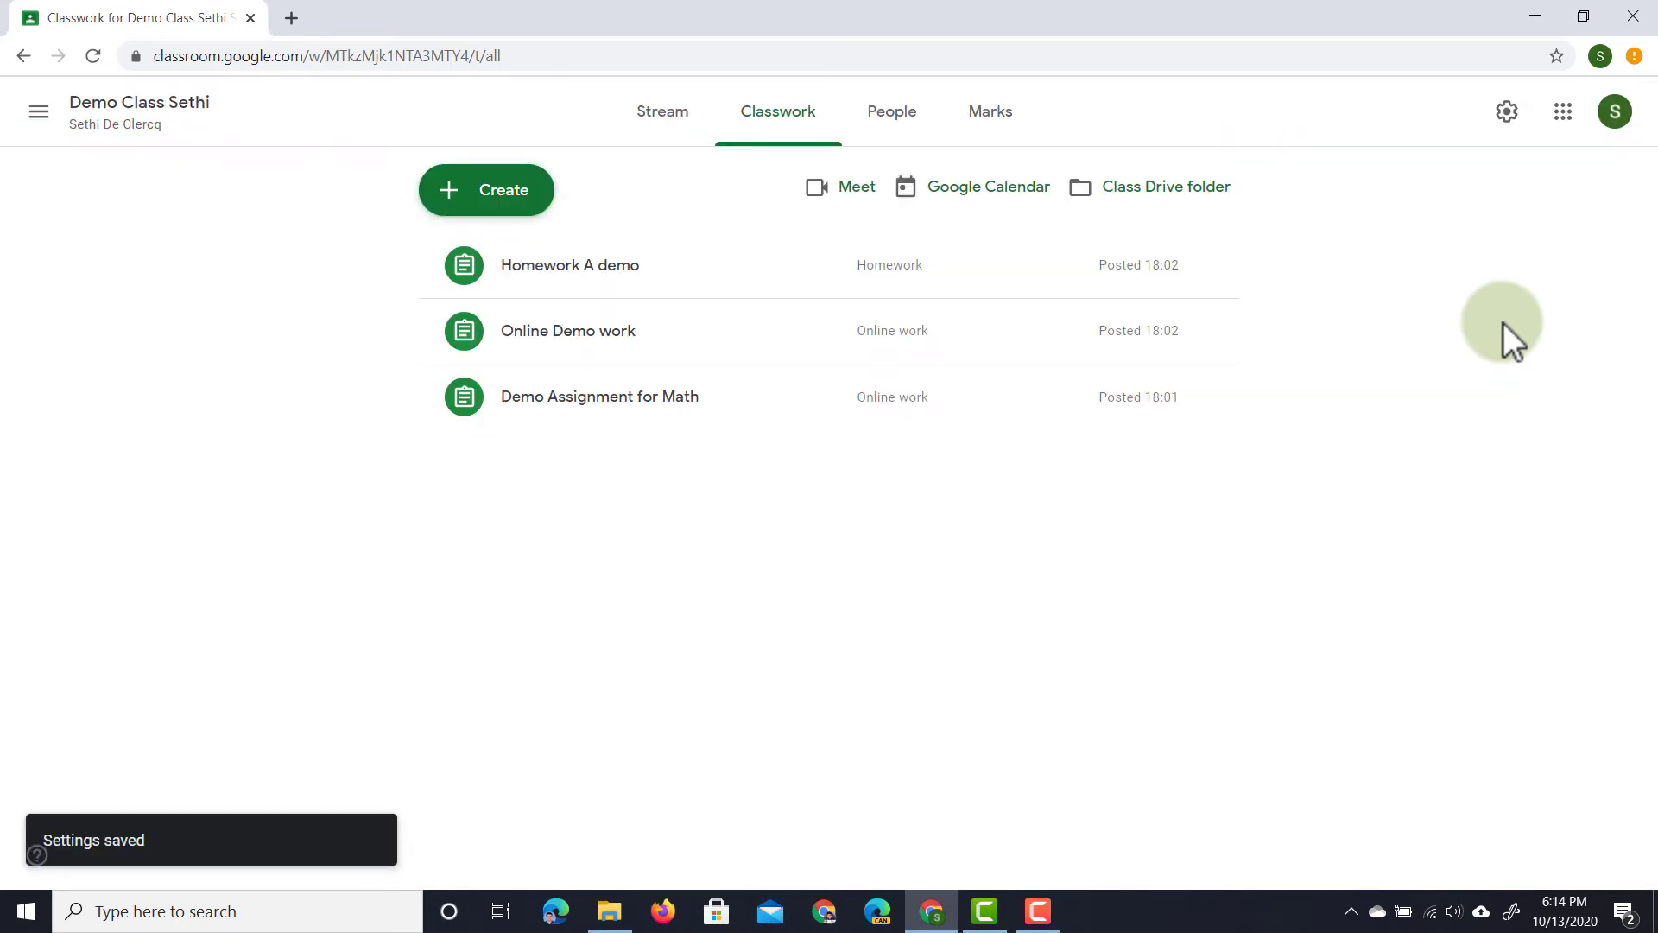
mouse_move(1404, 332)
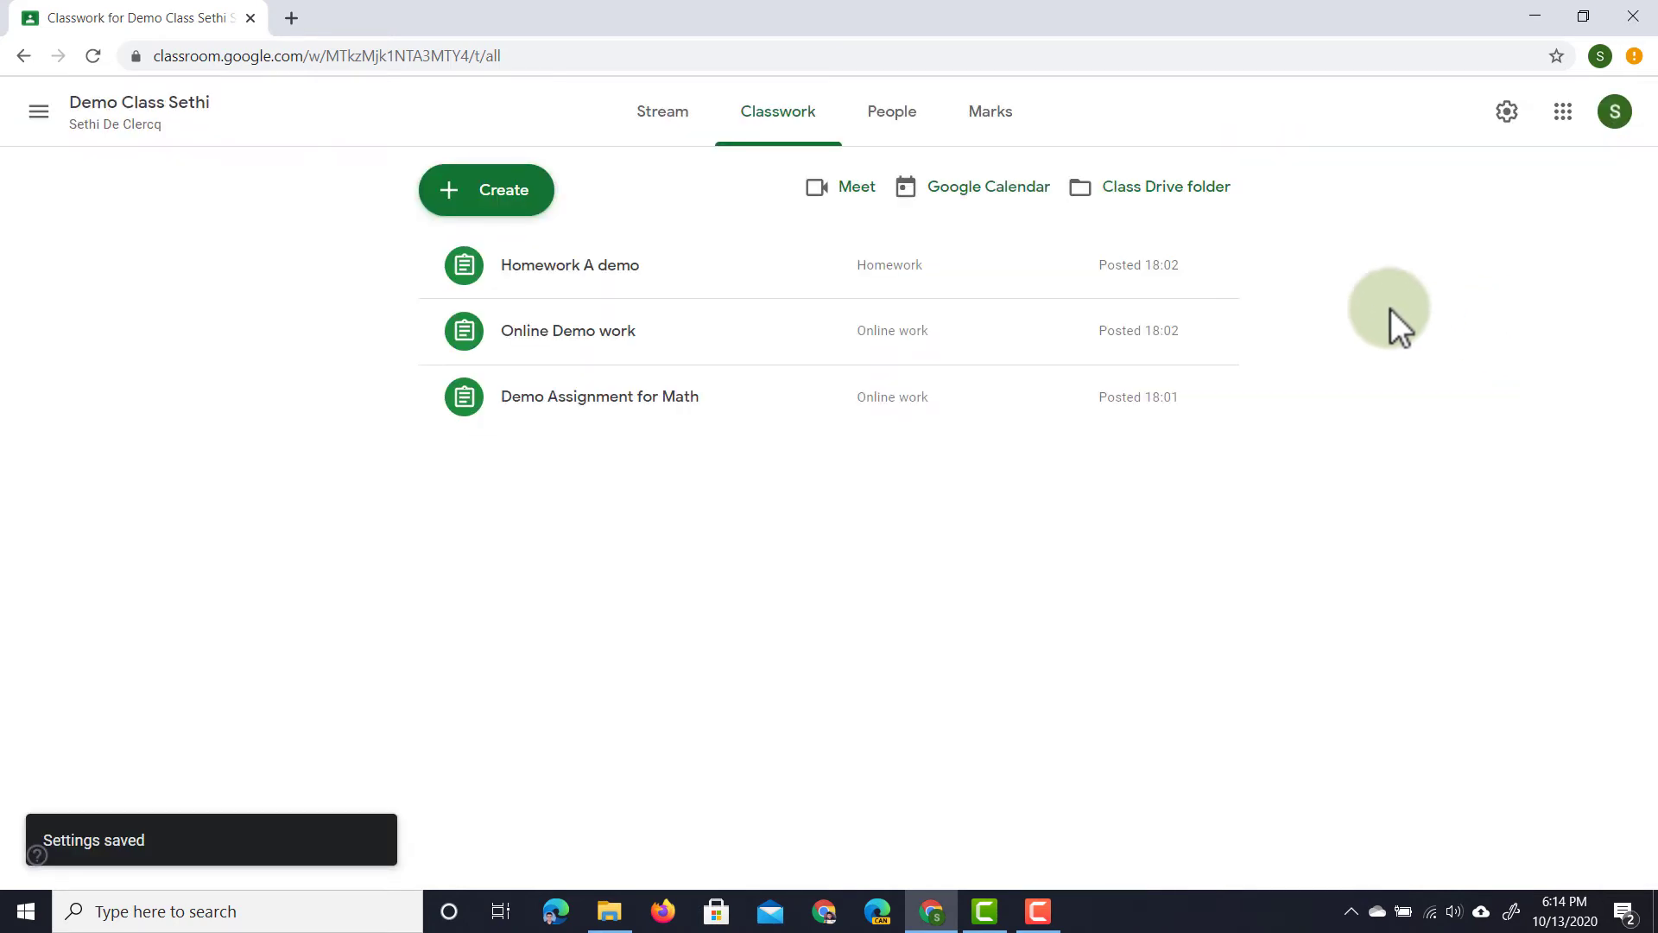
click(485, 190)
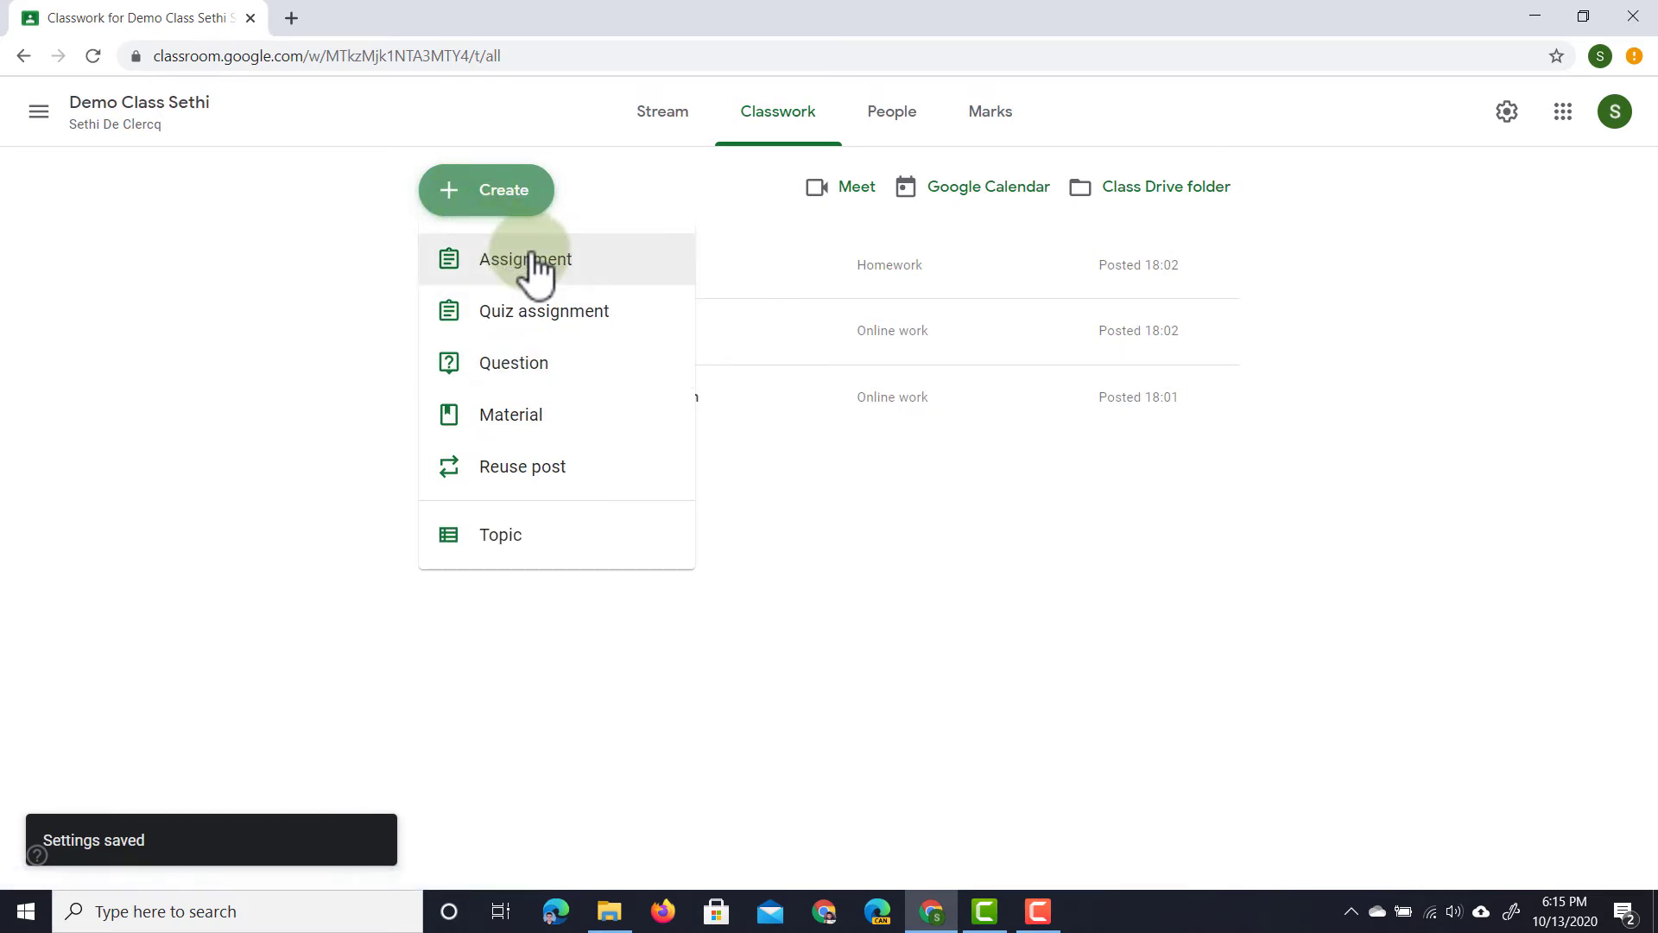
Start a new assignment titled 'Demo Group work', dismissing the originality reports tip.
click(525, 257)
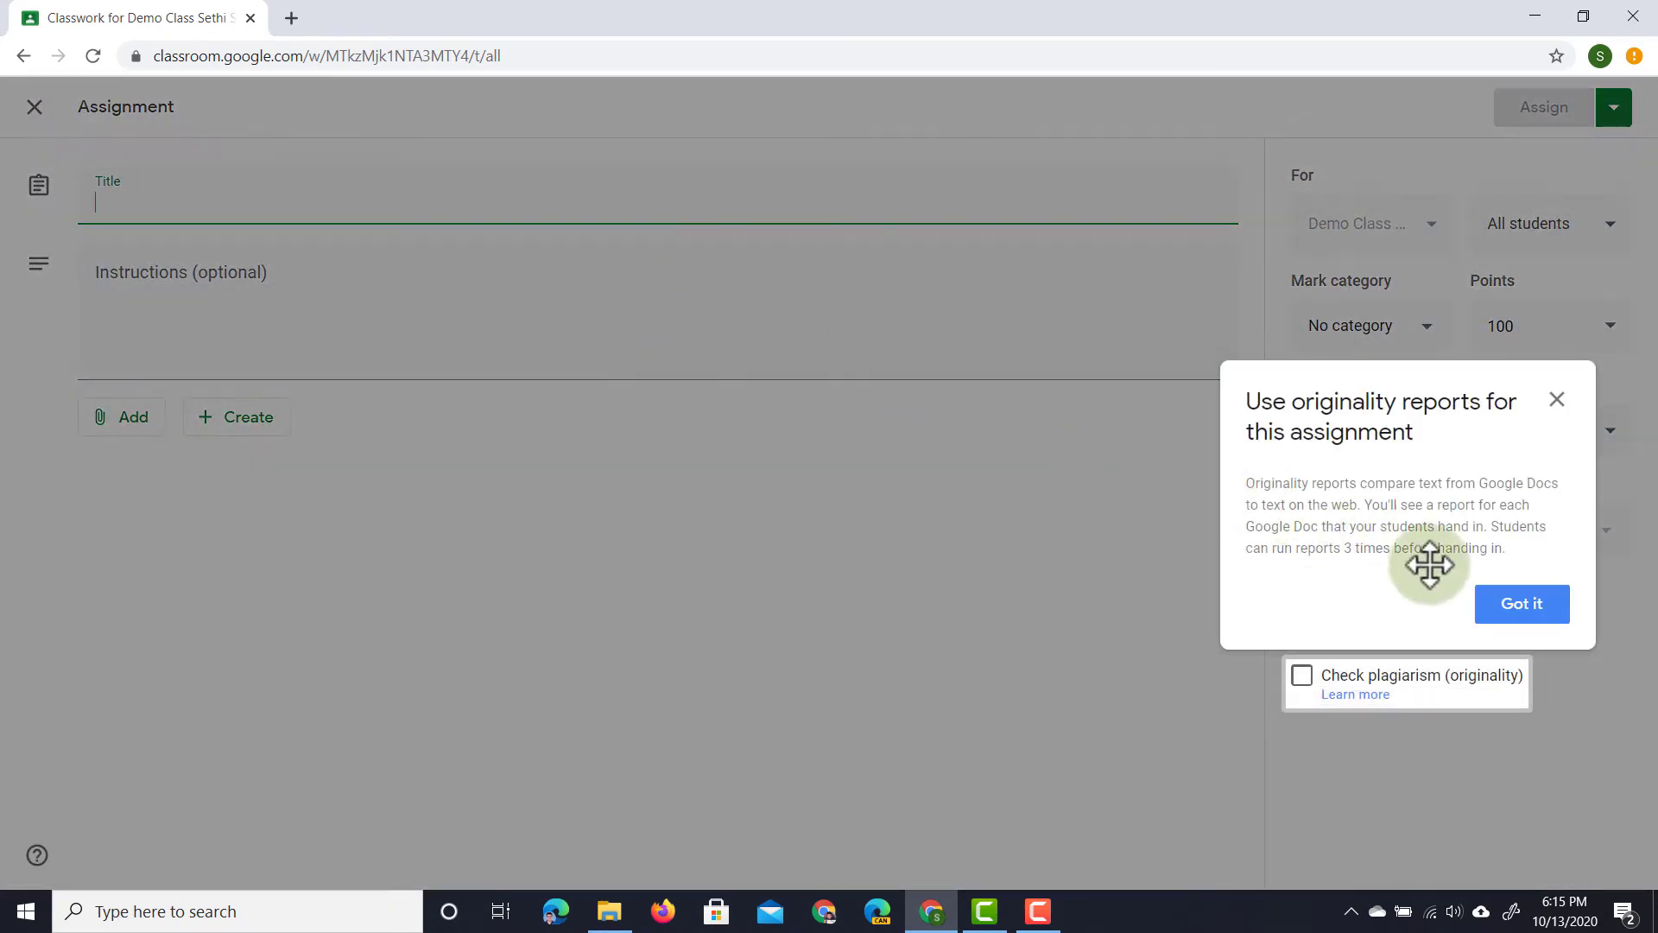
click(1520, 605)
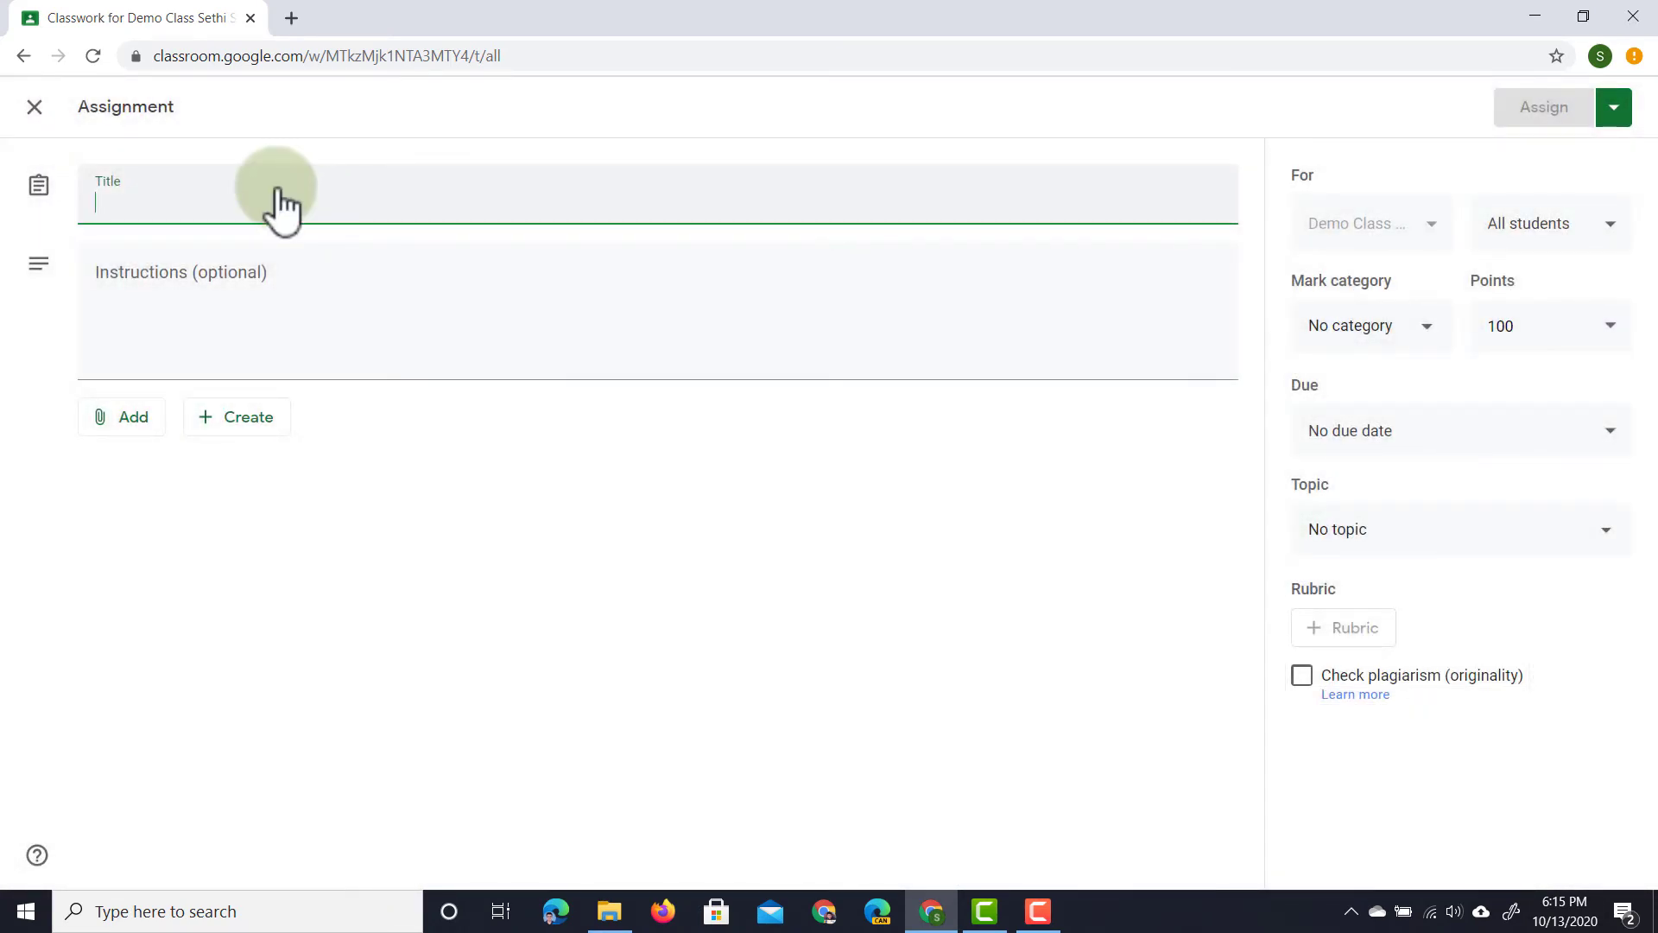
text(Demo Group w)
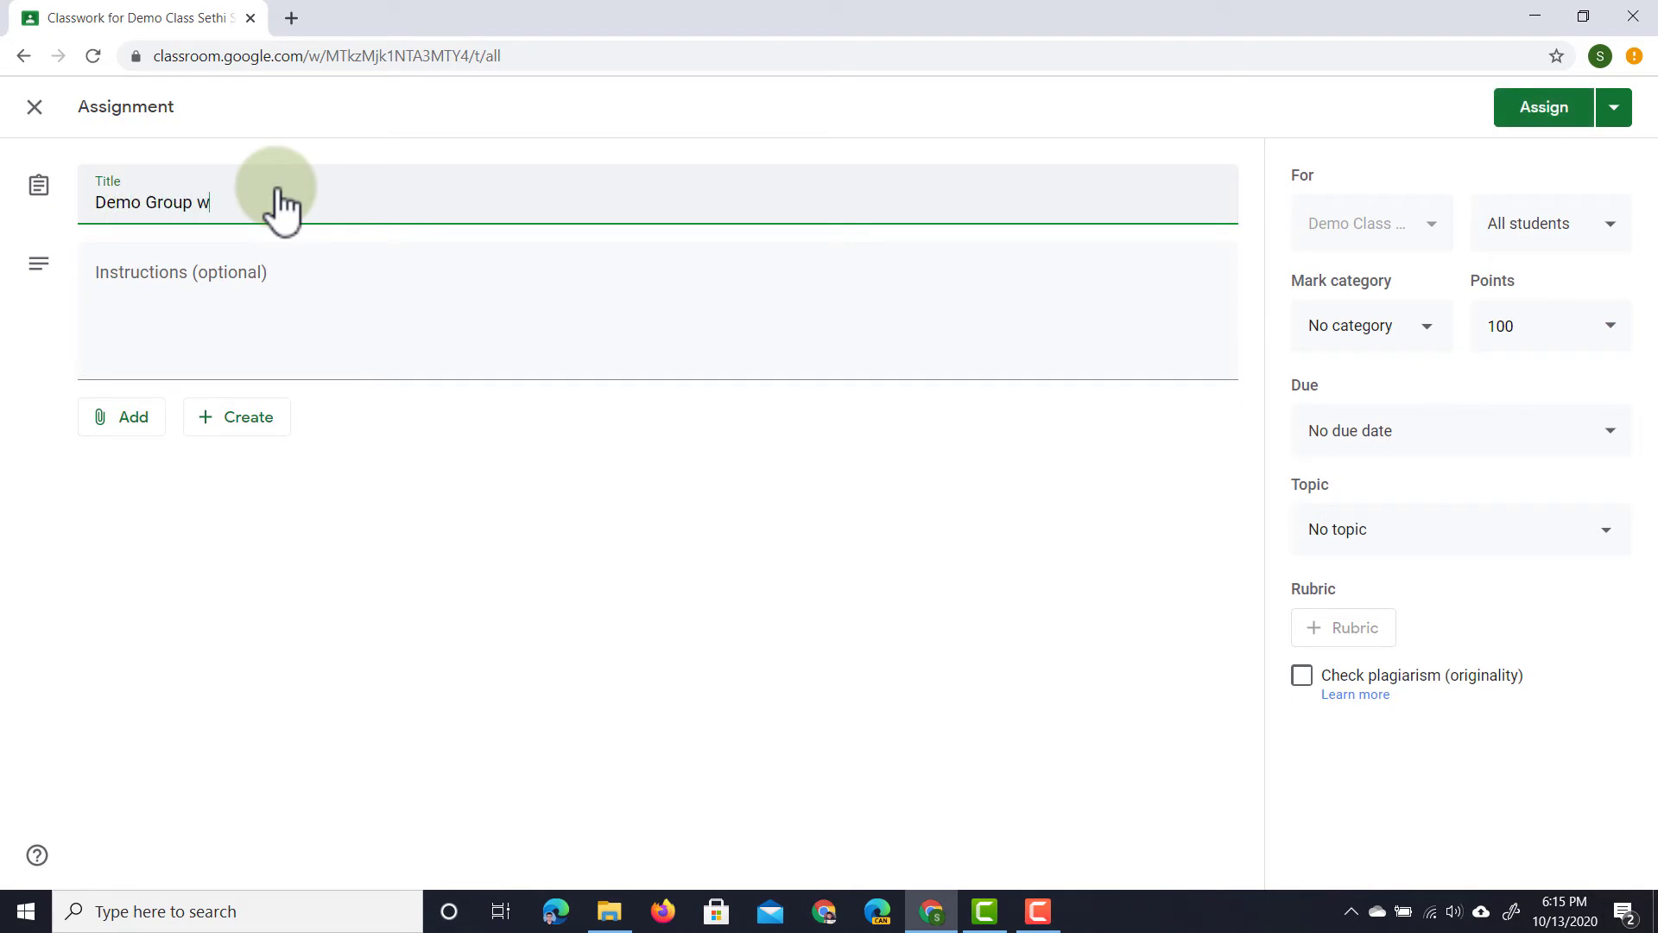
Write the instructions 'Please complete the work together.'.
click(328, 309)
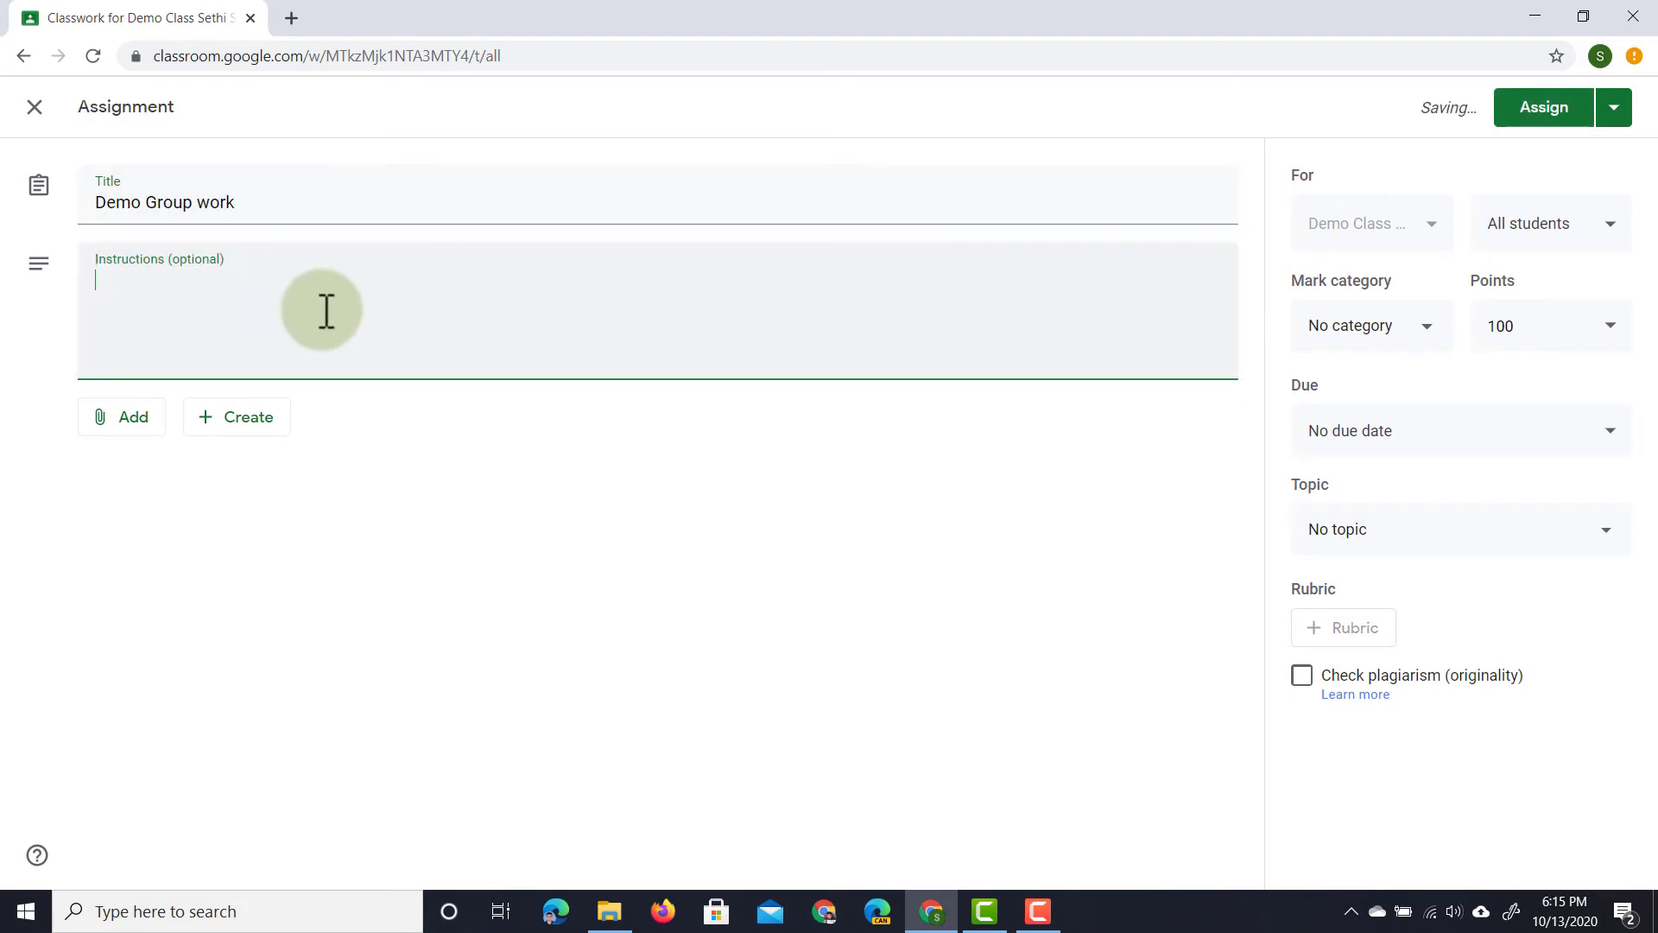
text(Please complete the work togethe)
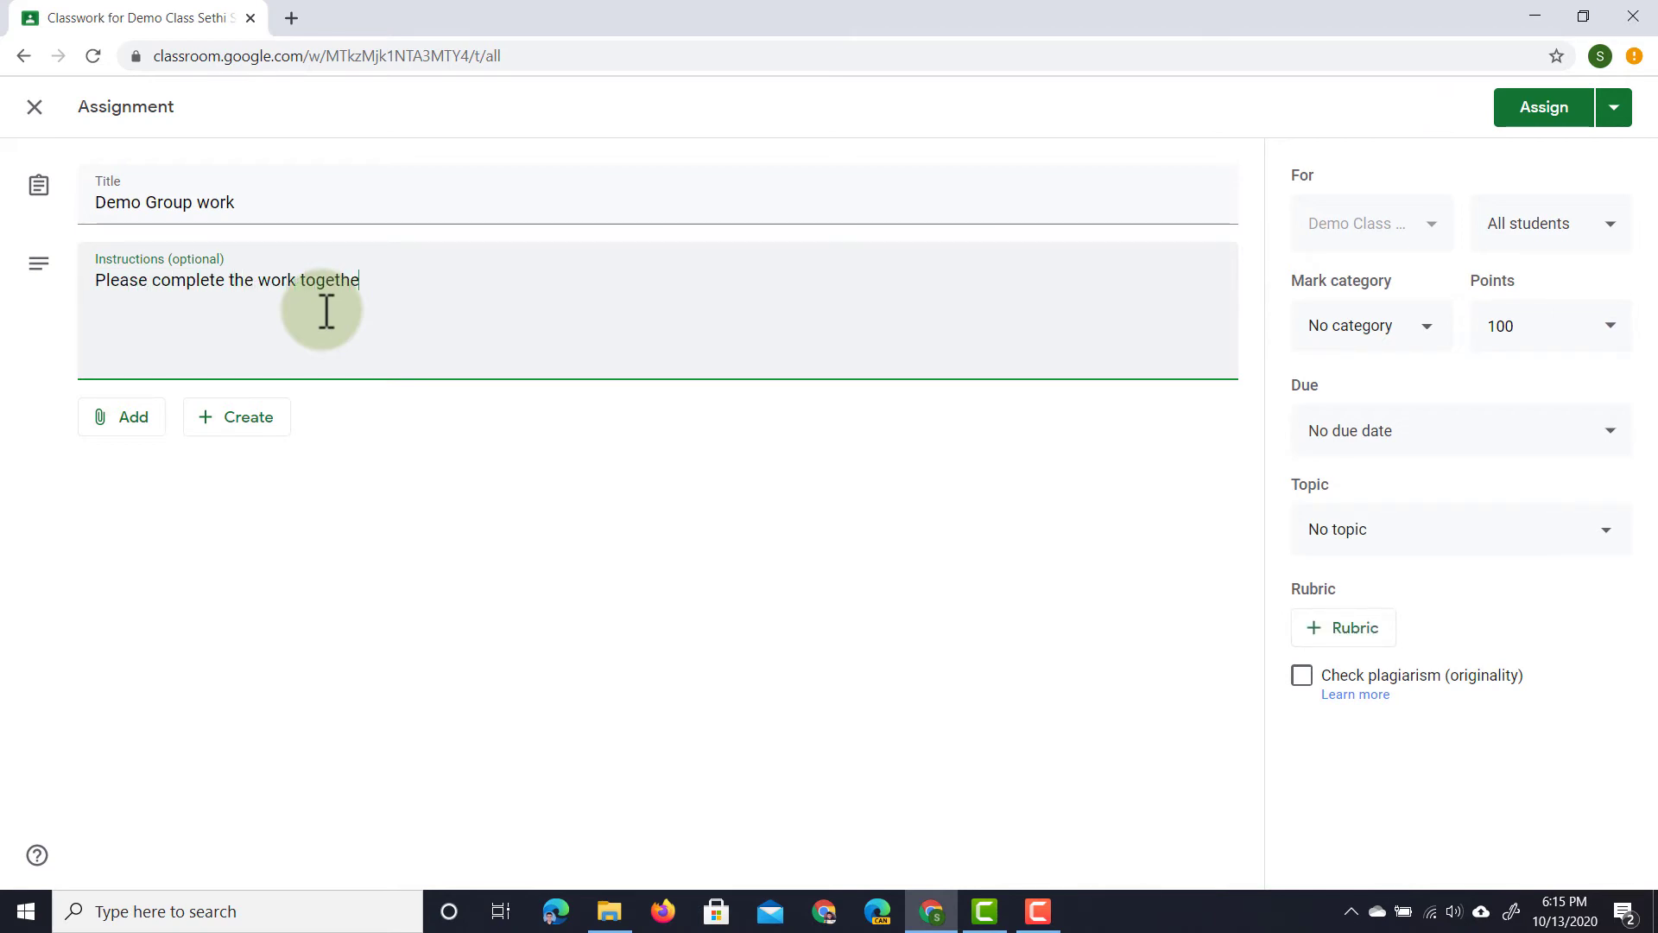
text(r.)
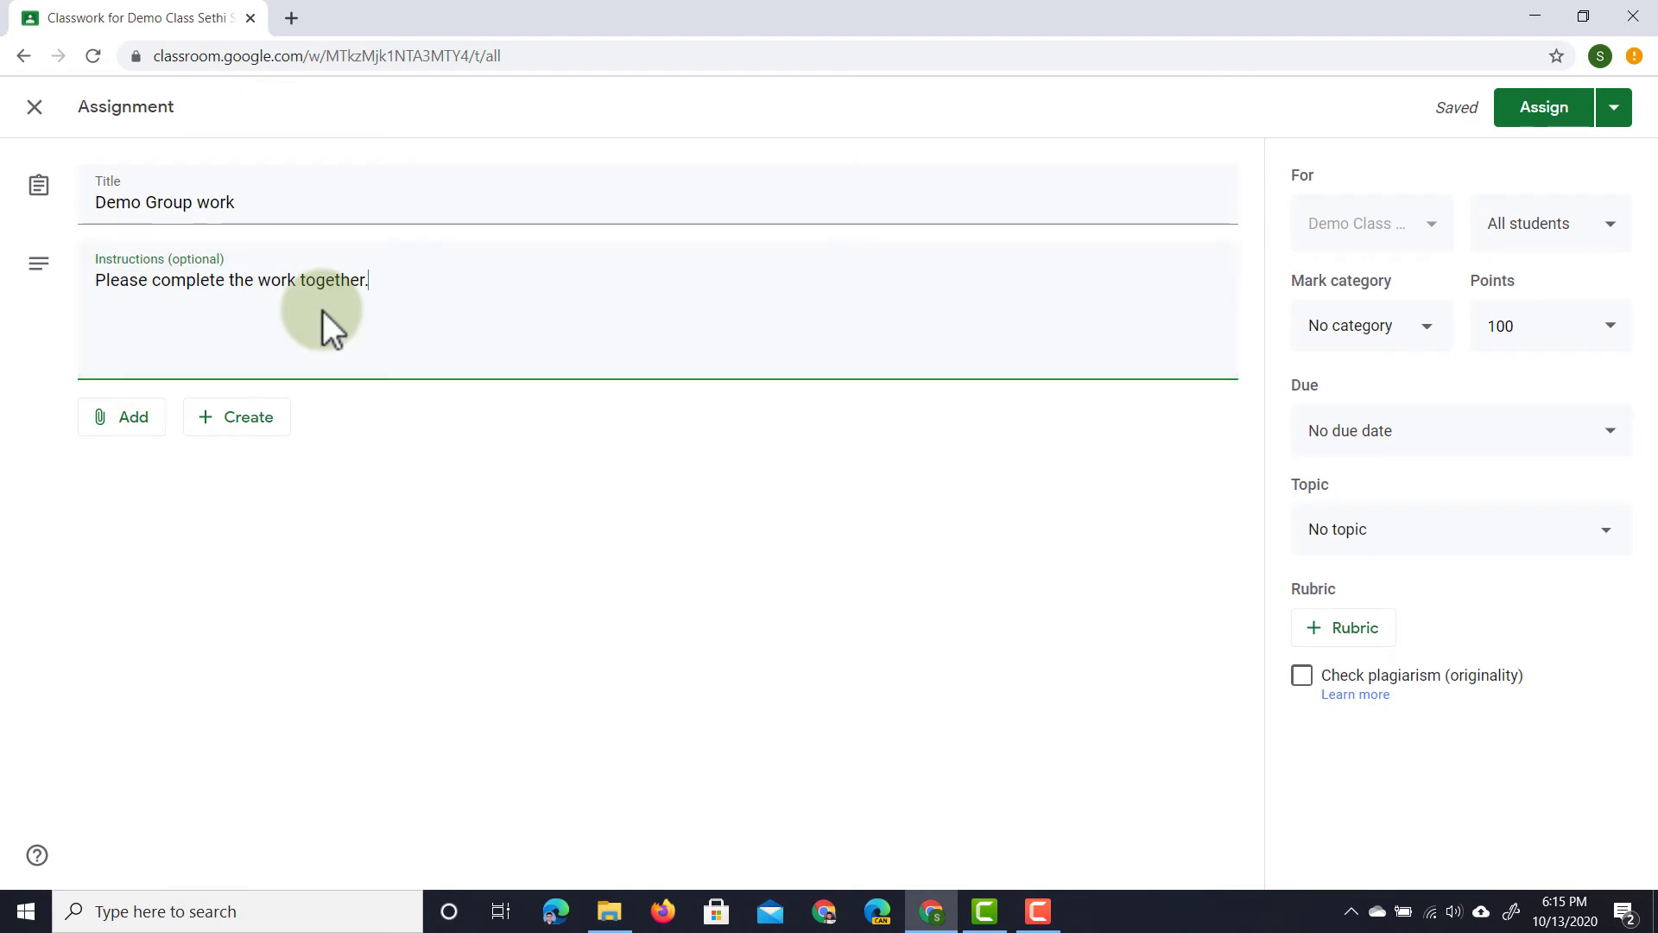
Set the mark category to Group work, unmarked, and assign to all students.
click(1370, 324)
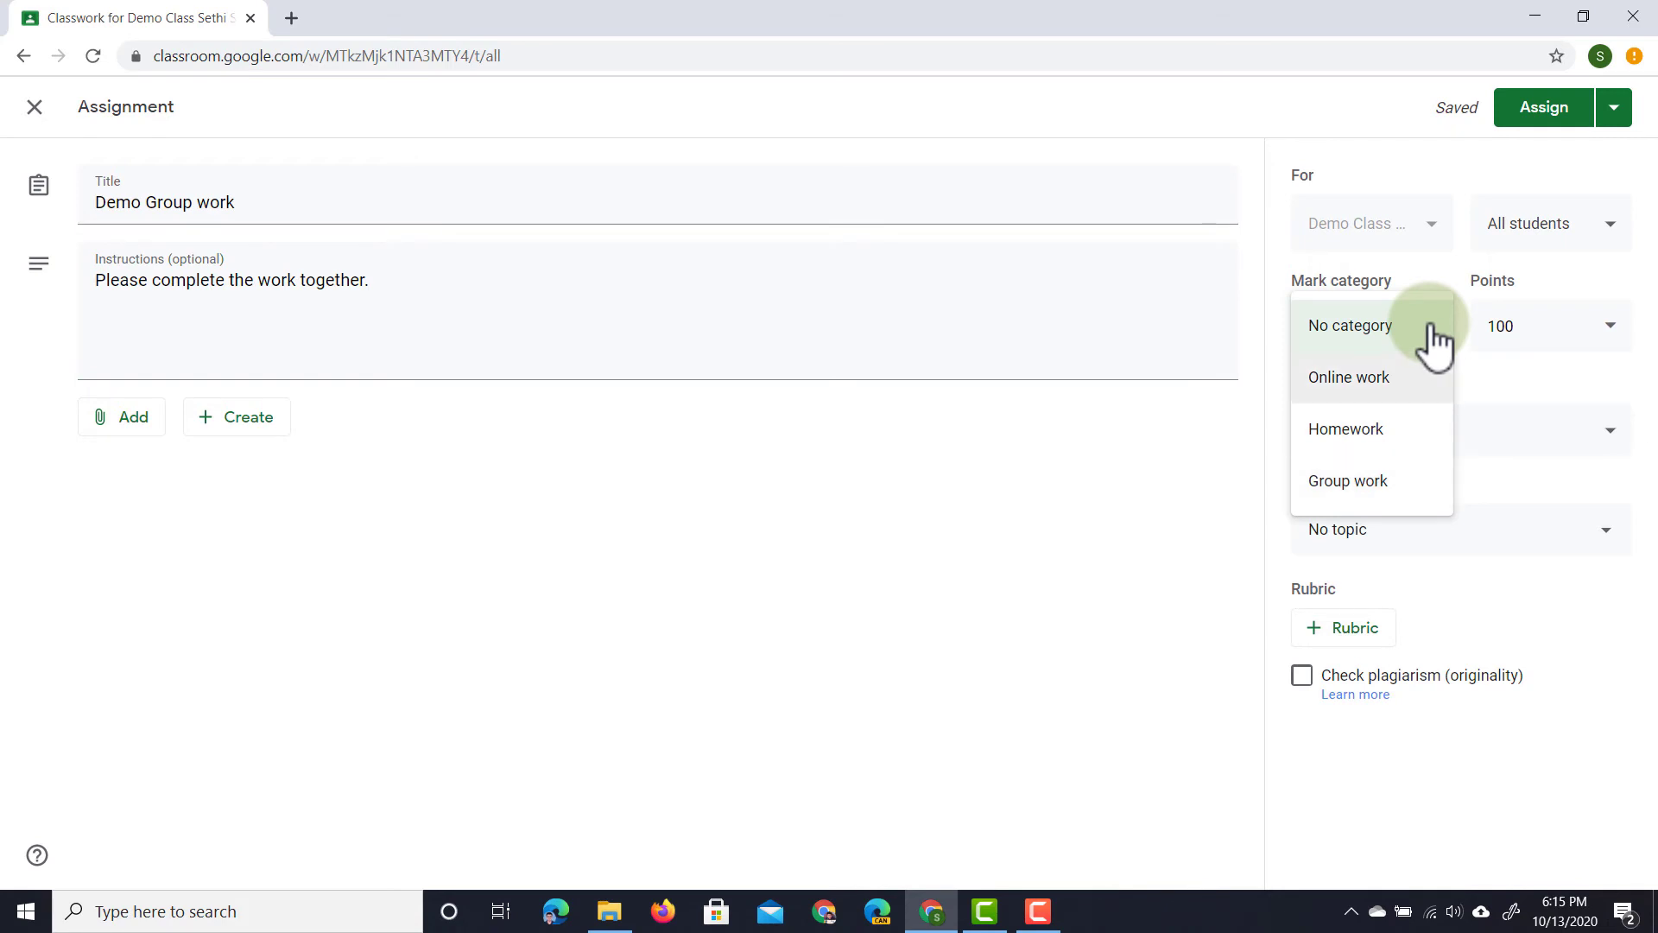
mouse_move(1372, 481)
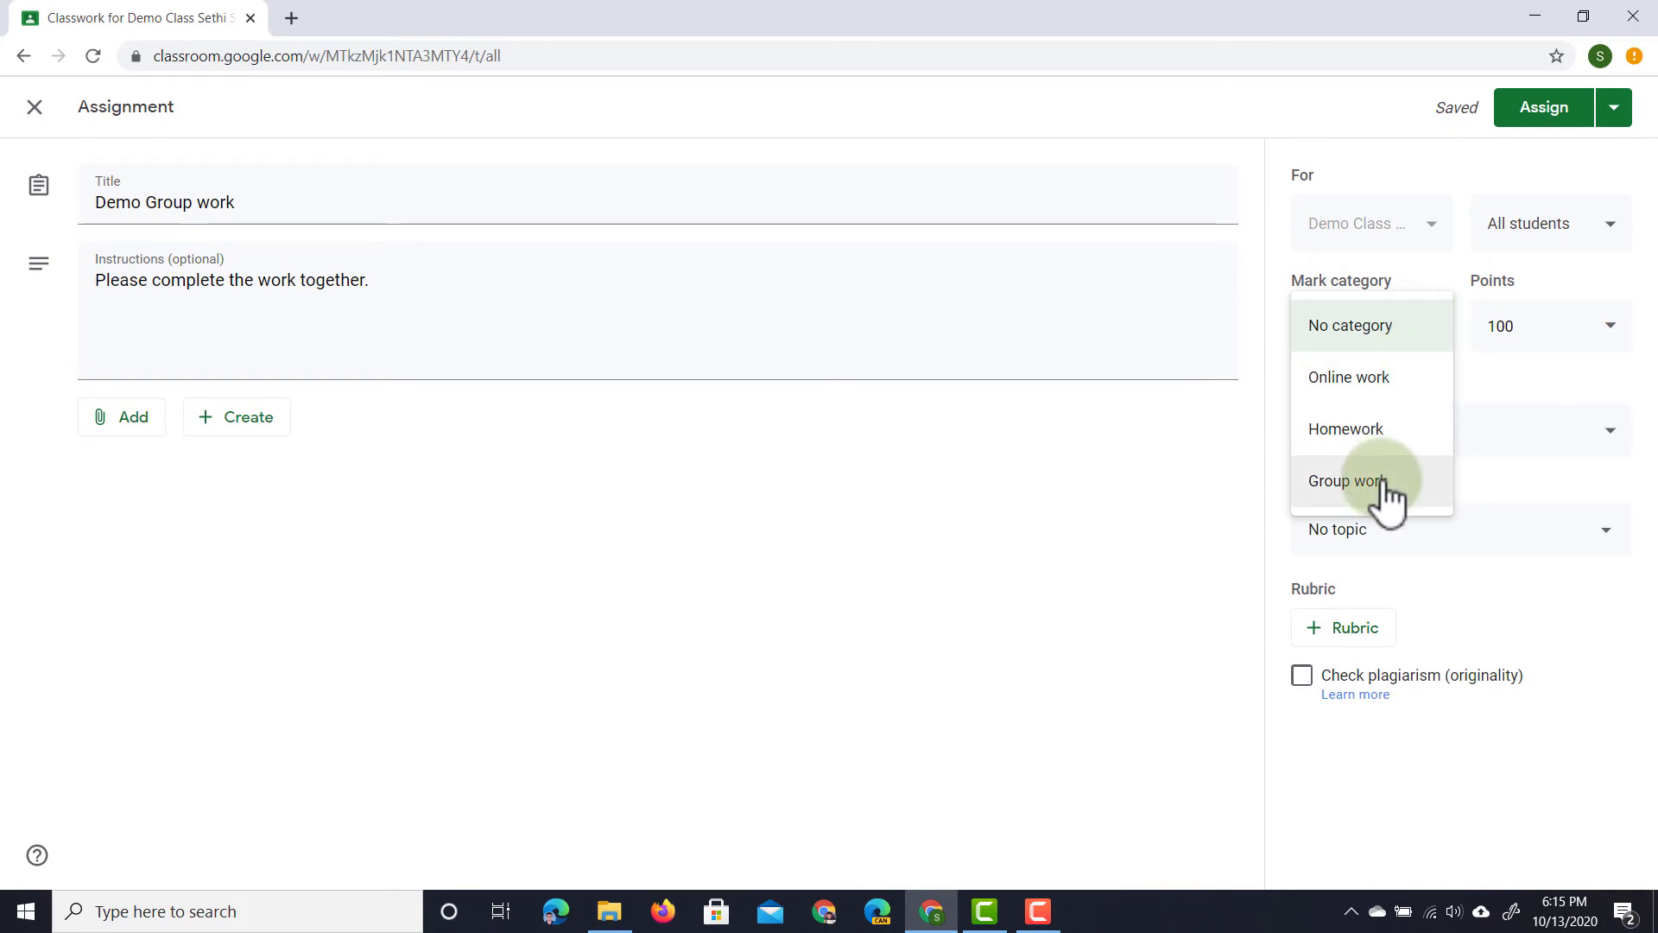
click(1346, 482)
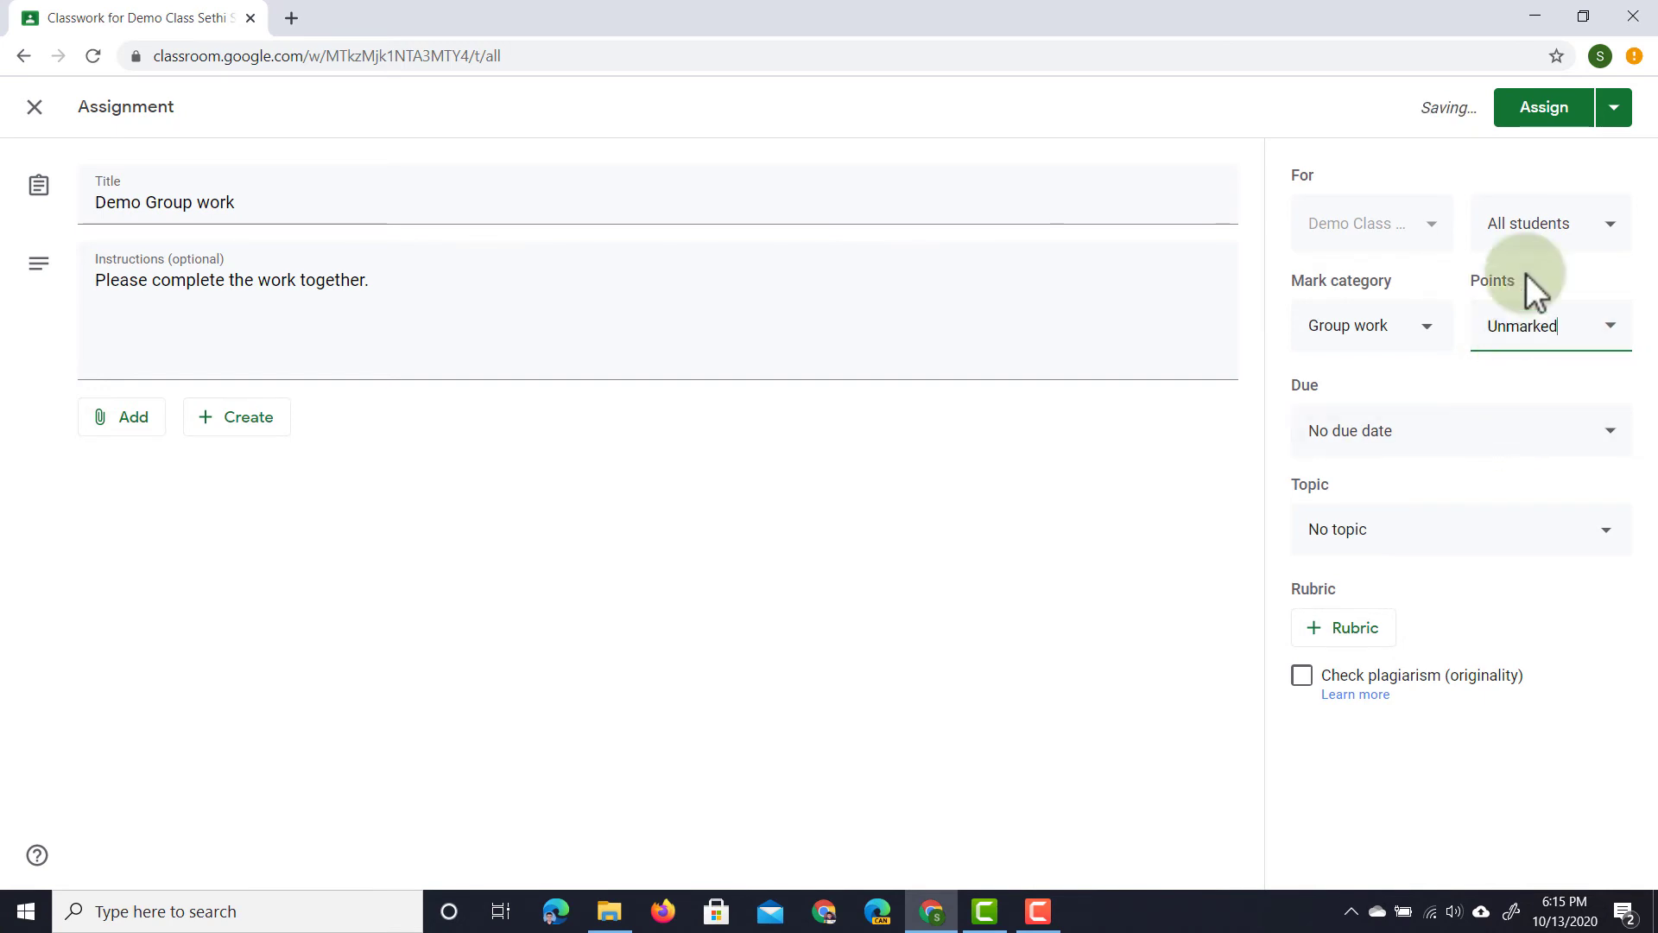
click(1541, 107)
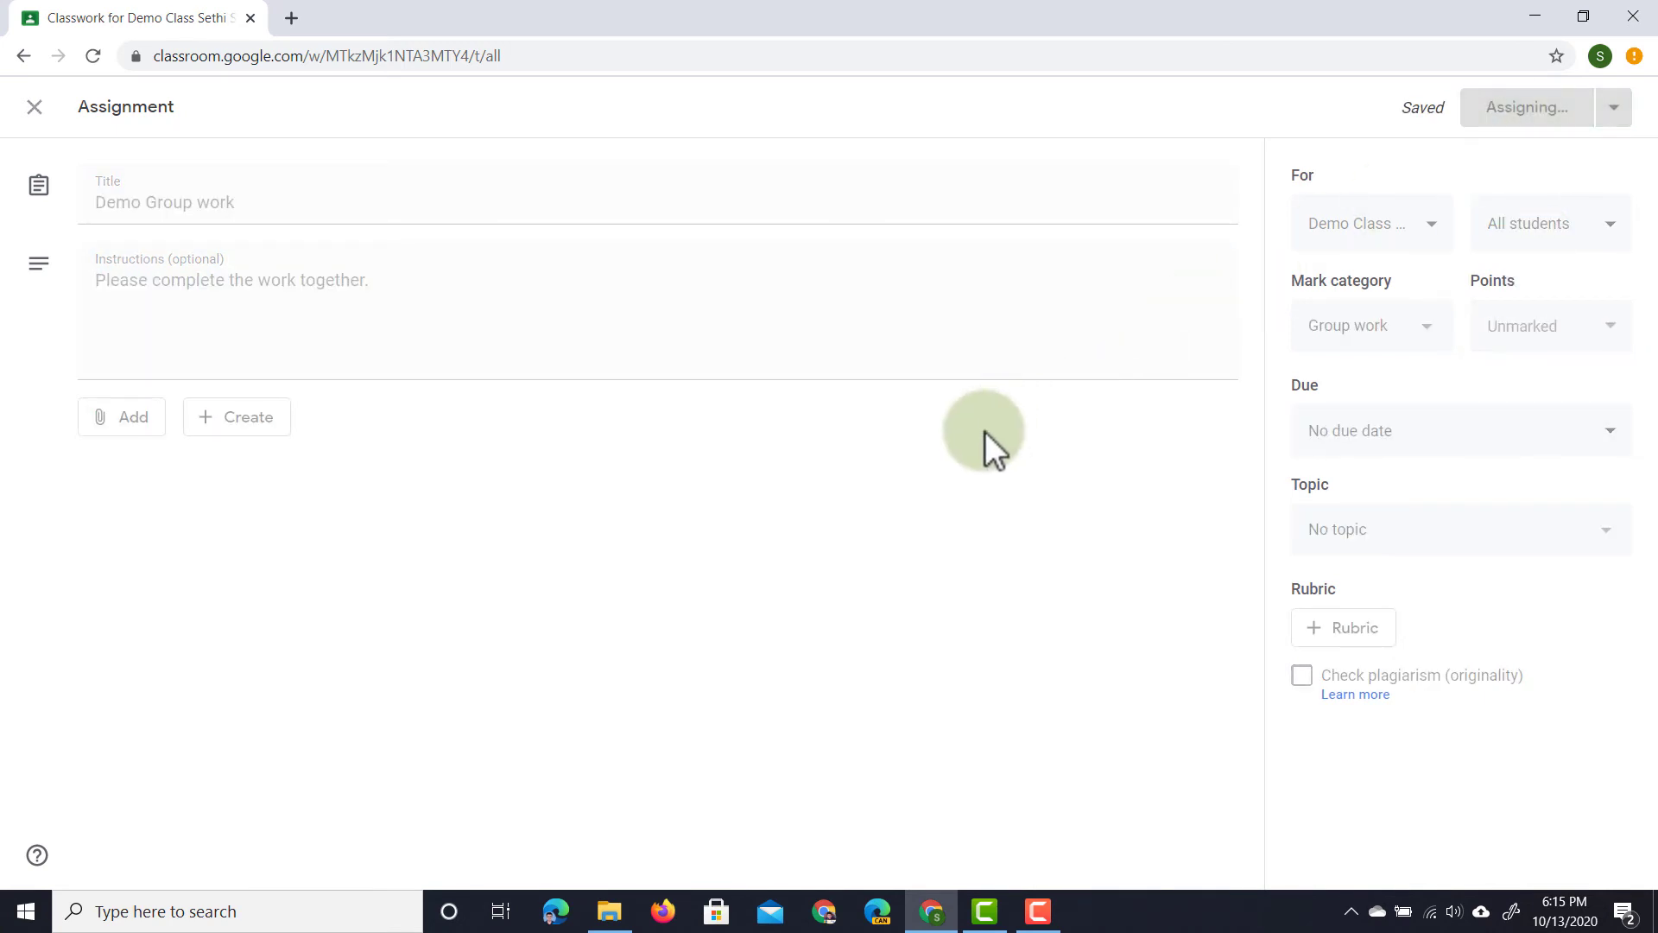